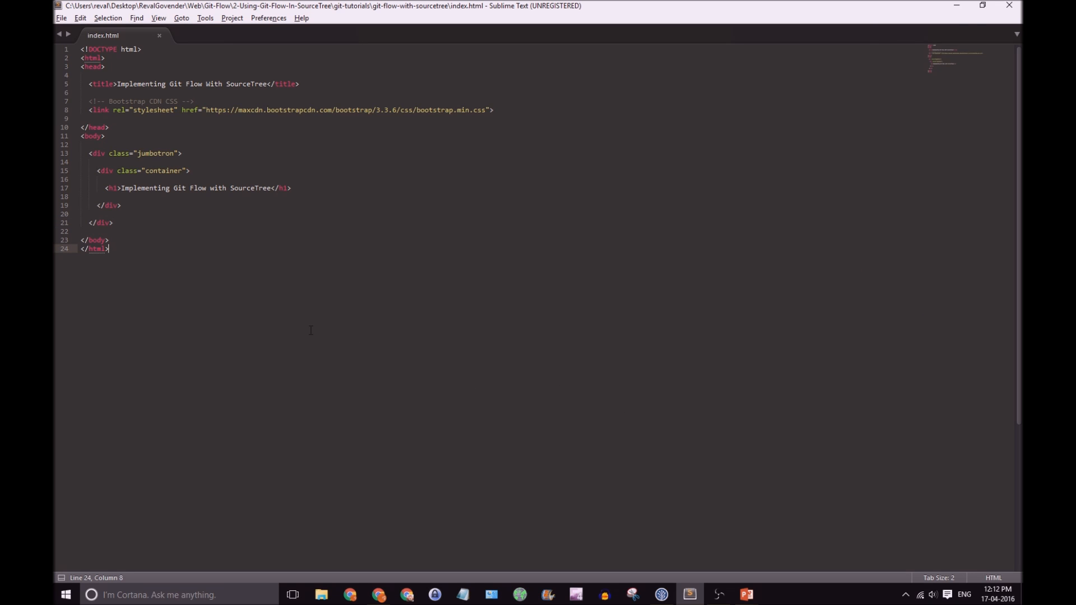
- Save index.html and switch to Chrome to preview the Git Flow heading page
key("alt+tab")
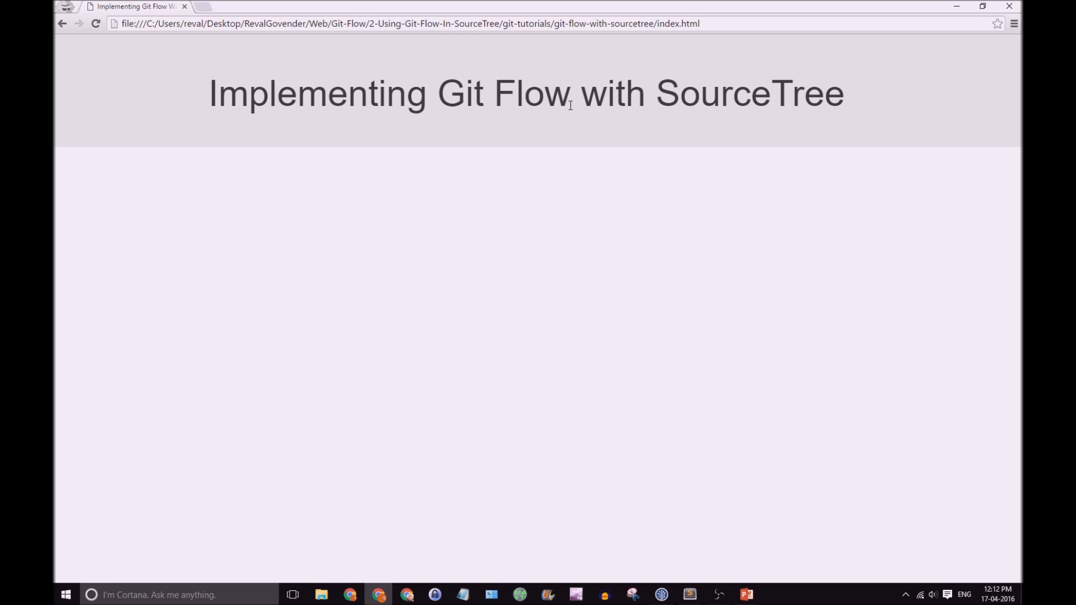
mouse_move(610, 212)
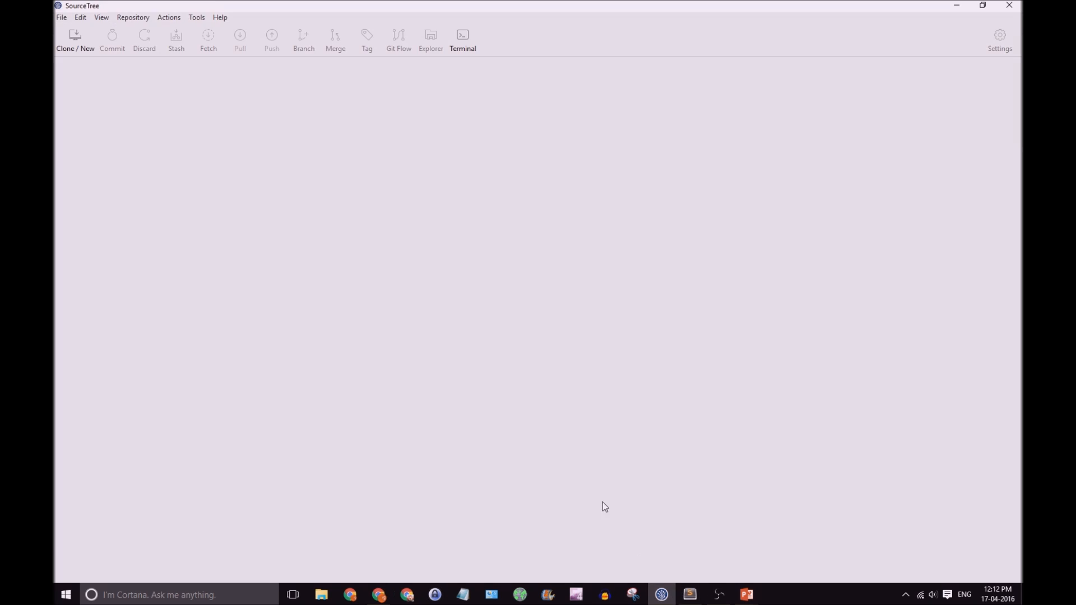
mouse_move(121, 49)
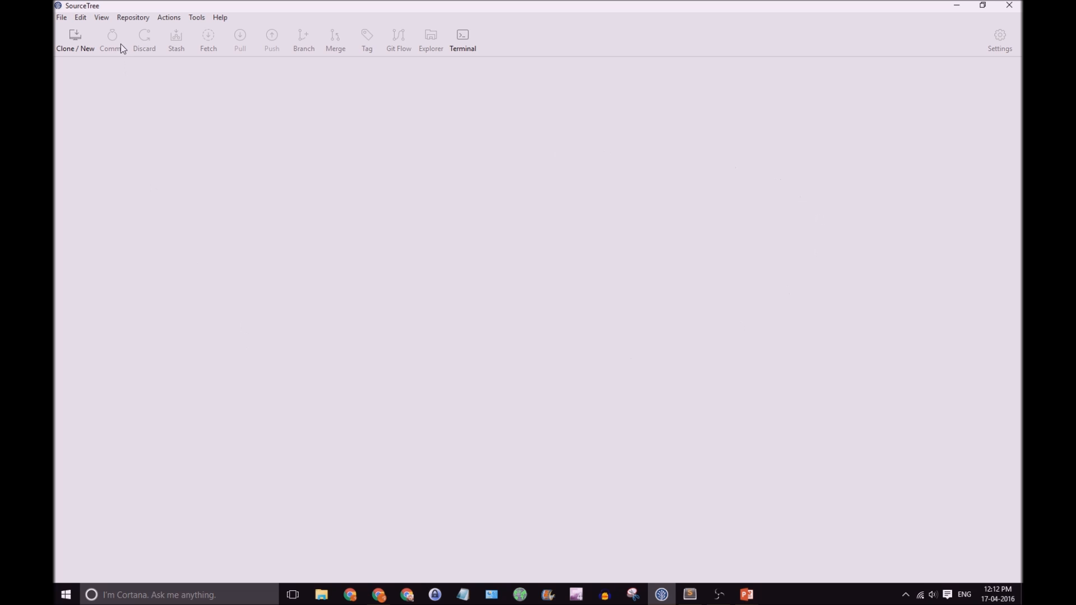
- Create a new Git repository in the git-flow-with-sourcetree project folder
left_click(75, 39)
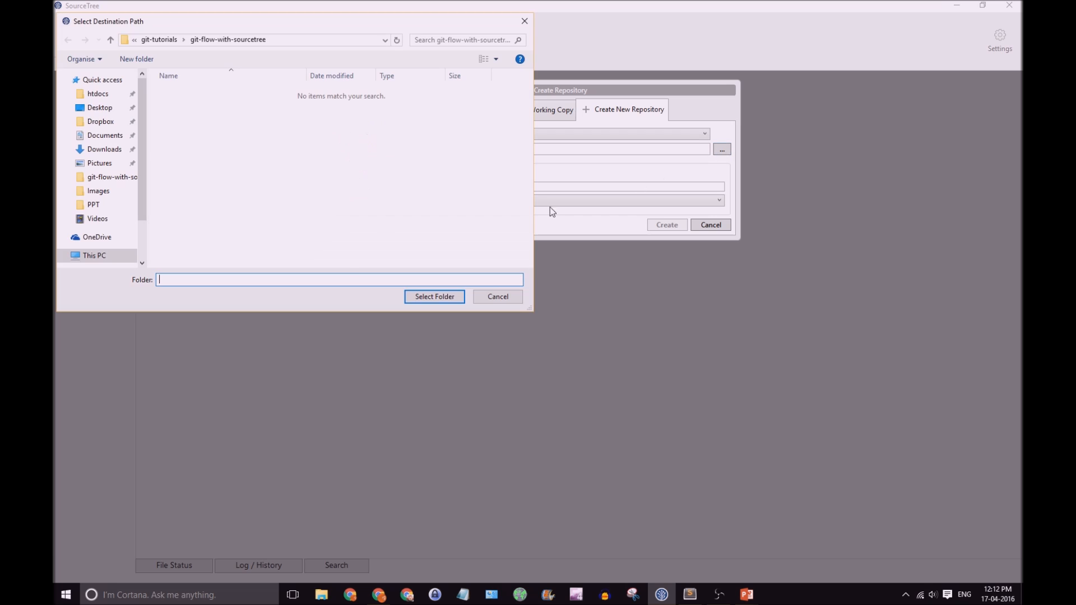
left_click(434, 296)
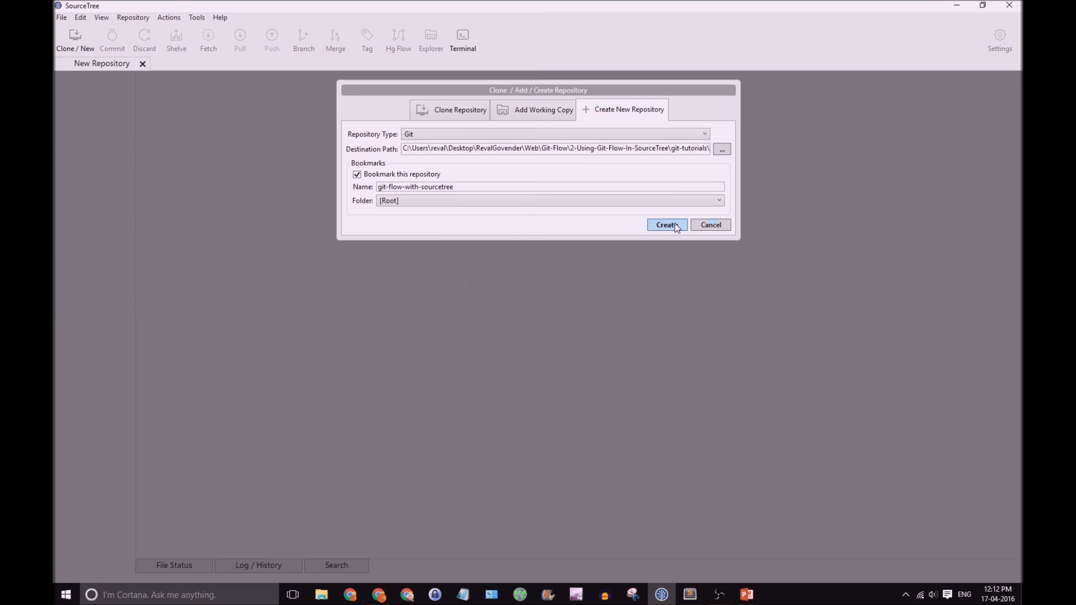
left_click(665, 224)
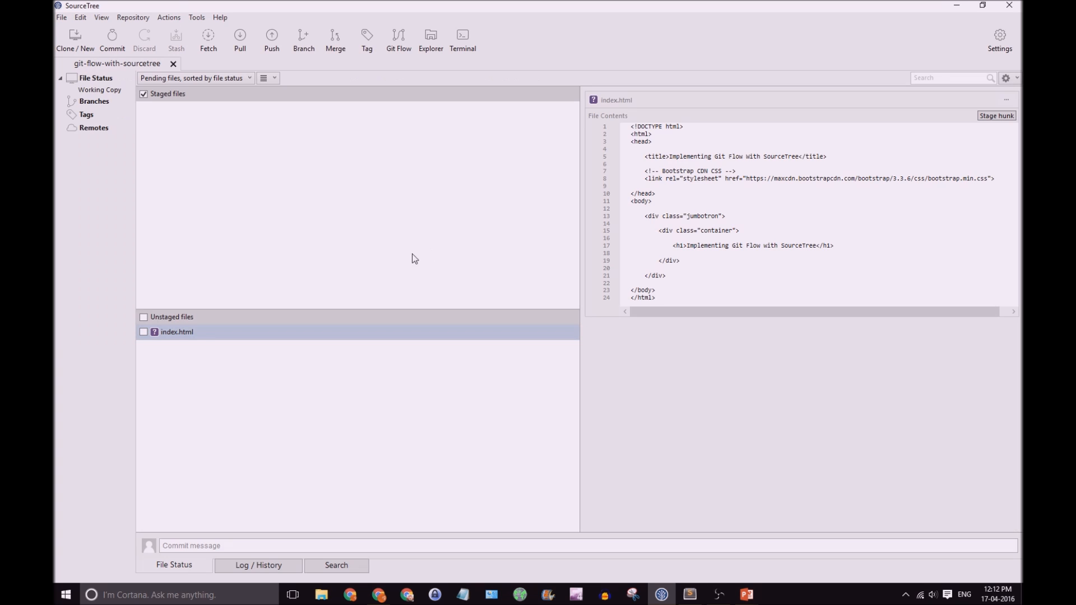
- Stage index.html and commit it to master with the message 'first commit'
left_click(143, 332)
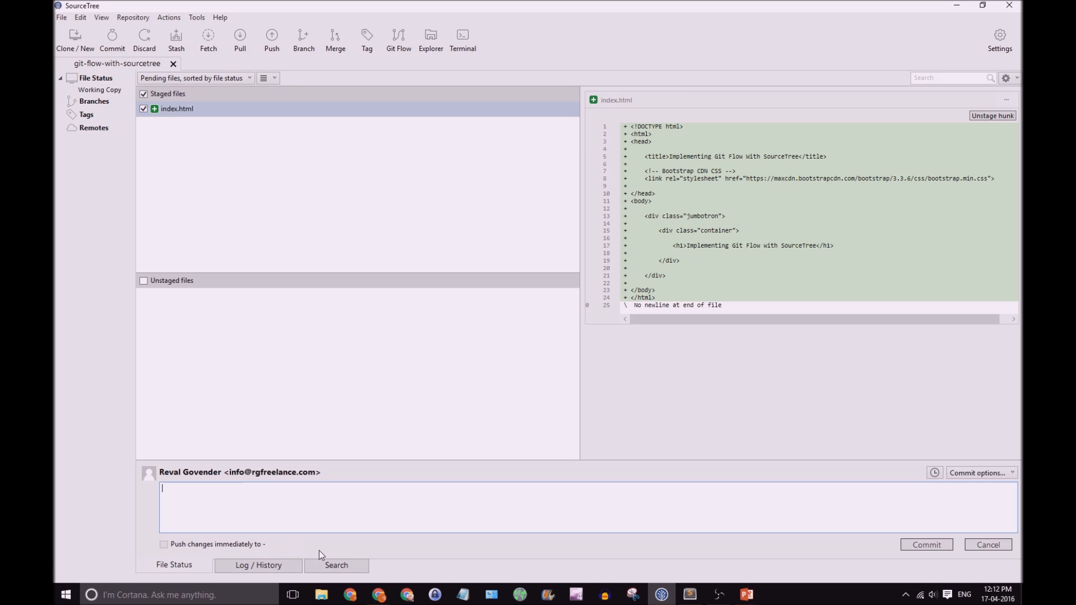
type("fis")
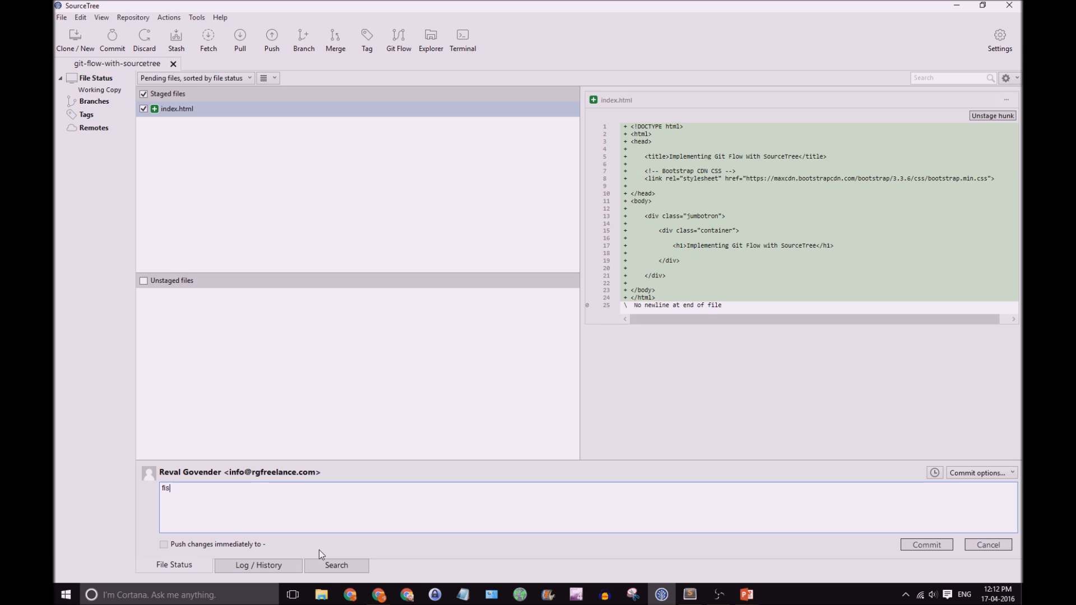
type("first commit")
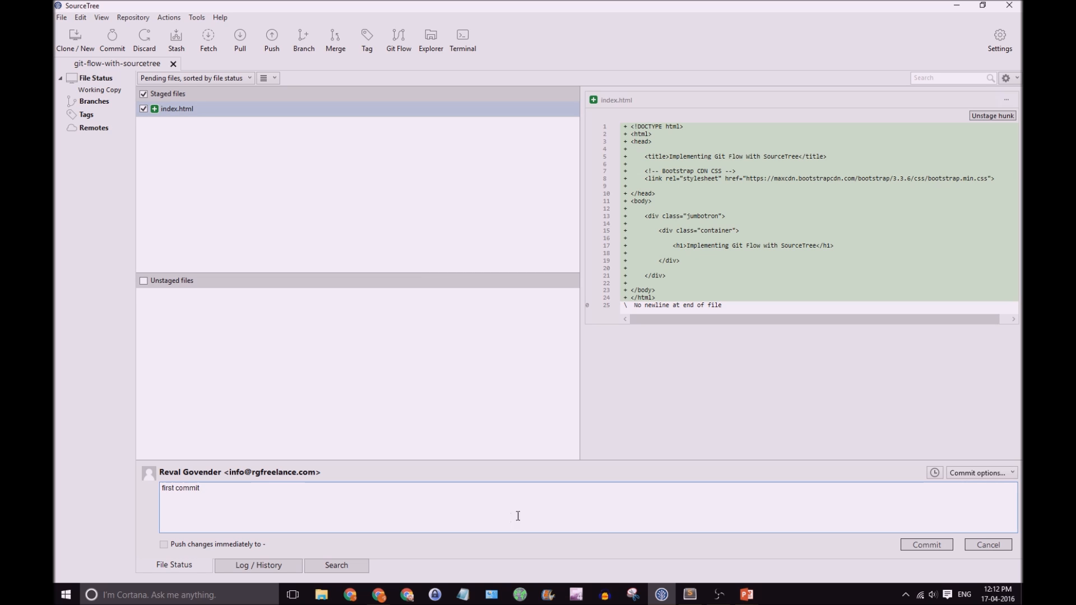
left_click(925, 545)
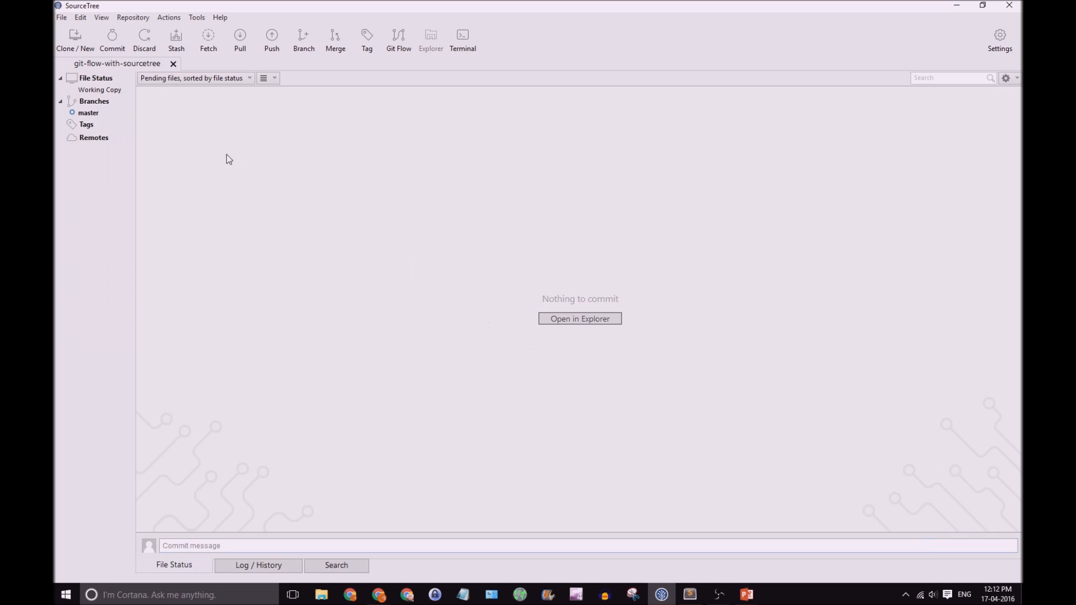
mouse_move(94, 121)
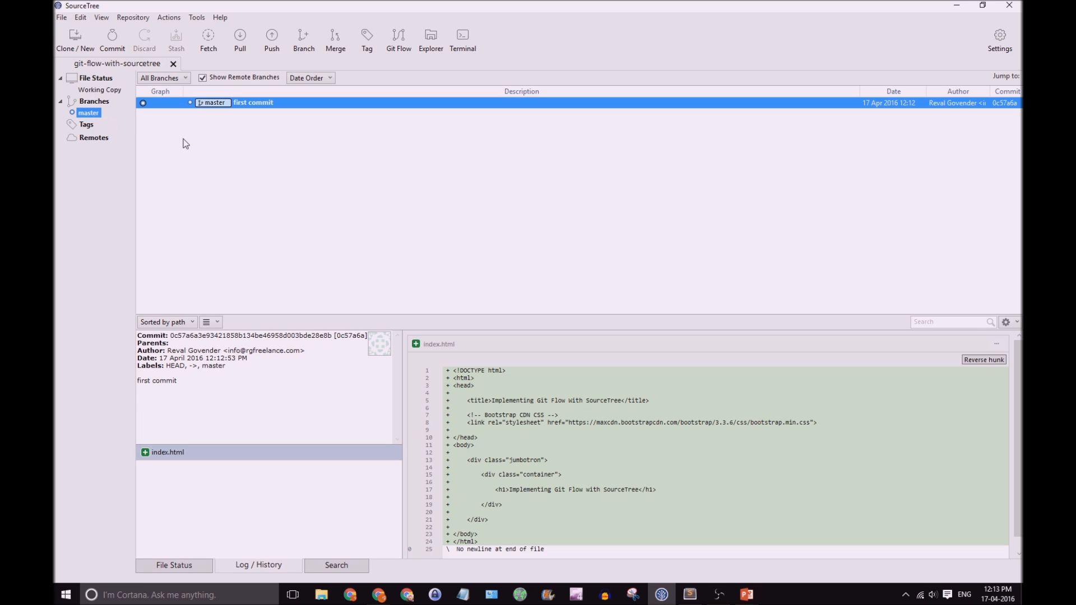
mouse_move(382, 131)
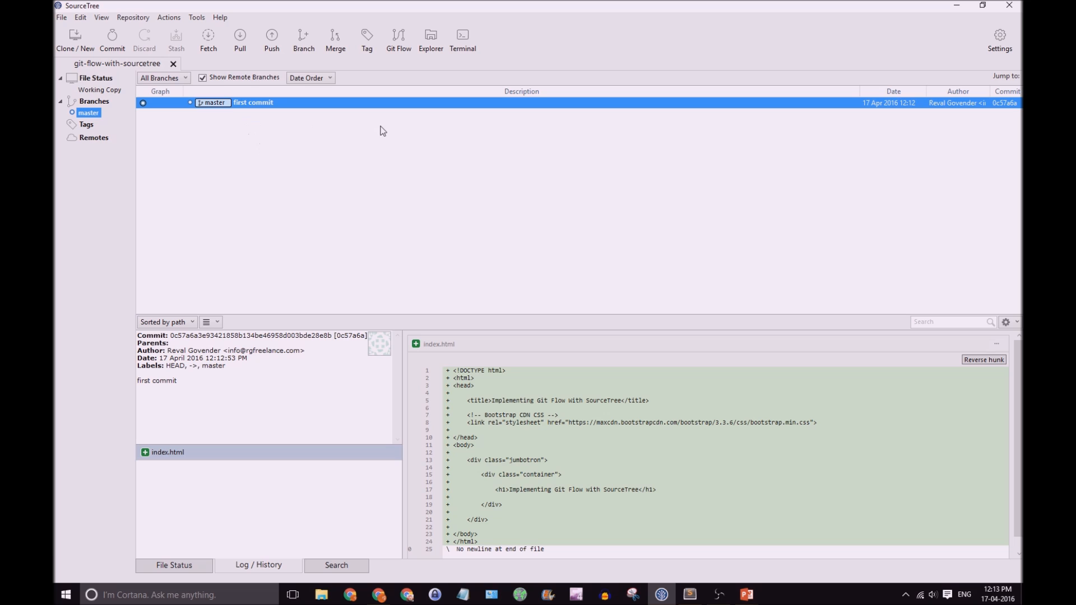
mouse_move(373, 174)
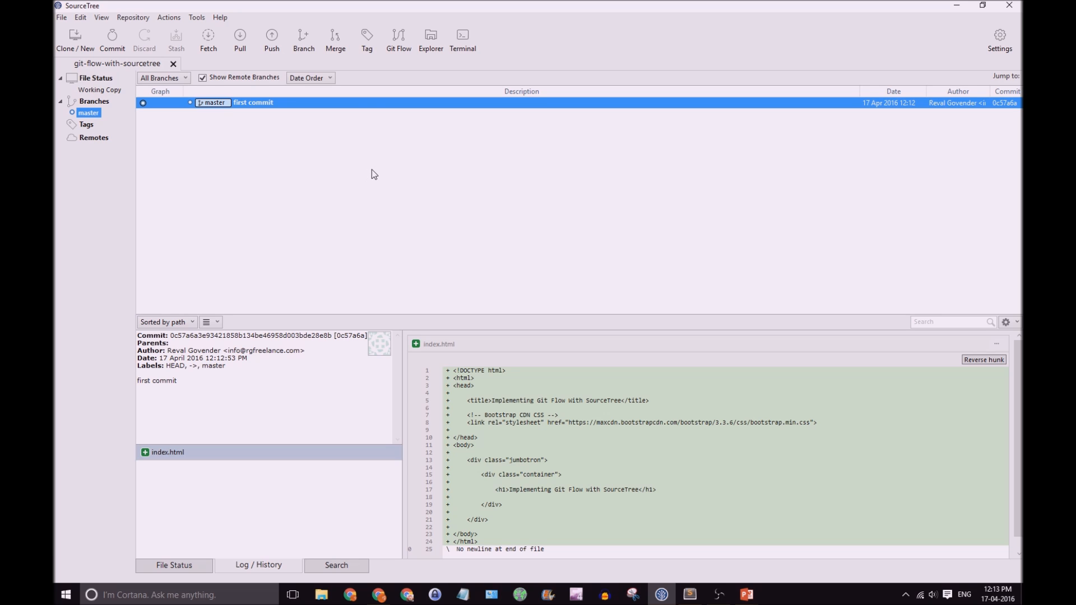
mouse_move(371, 170)
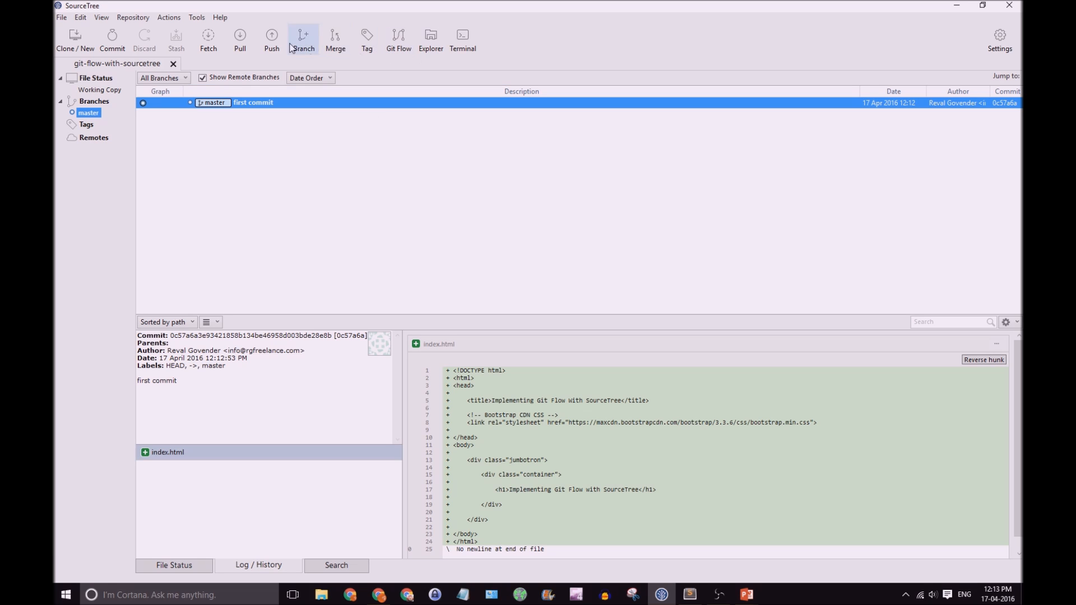
mouse_move(398, 40)
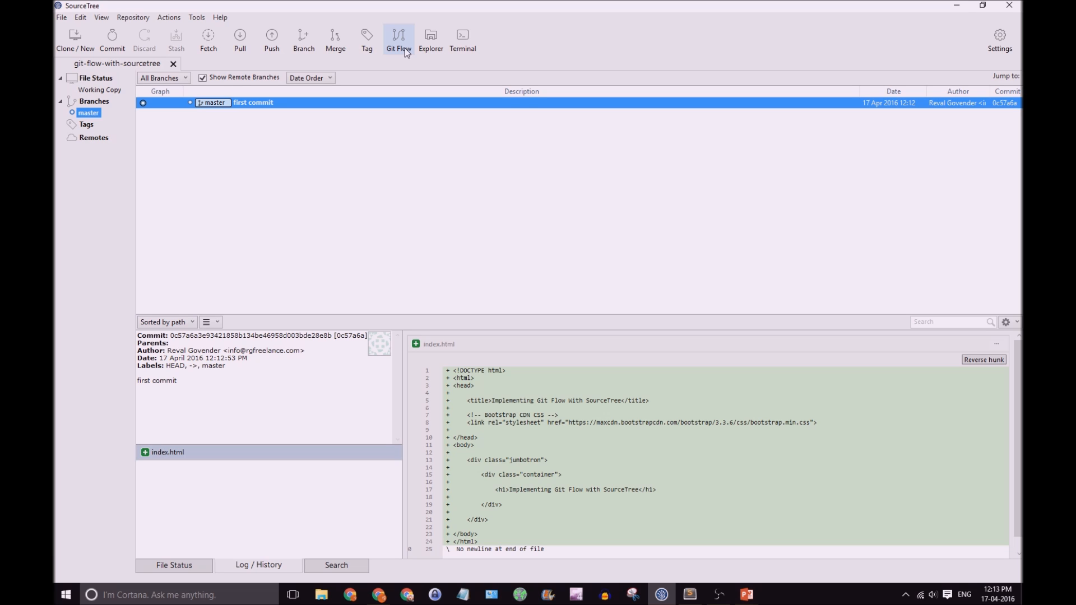
mouse_move(498, 53)
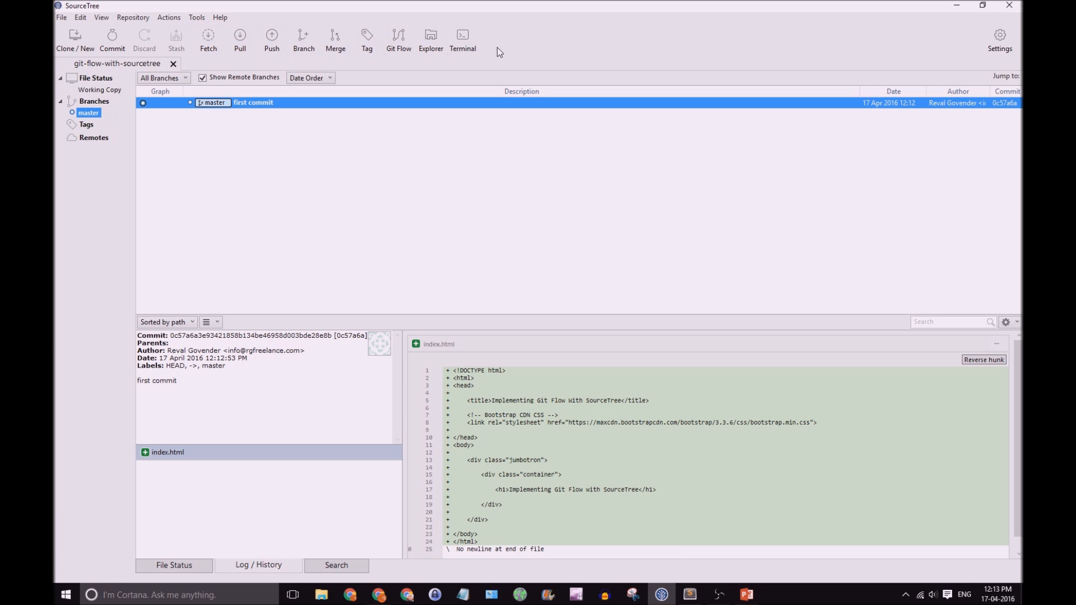
mouse_move(500, 45)
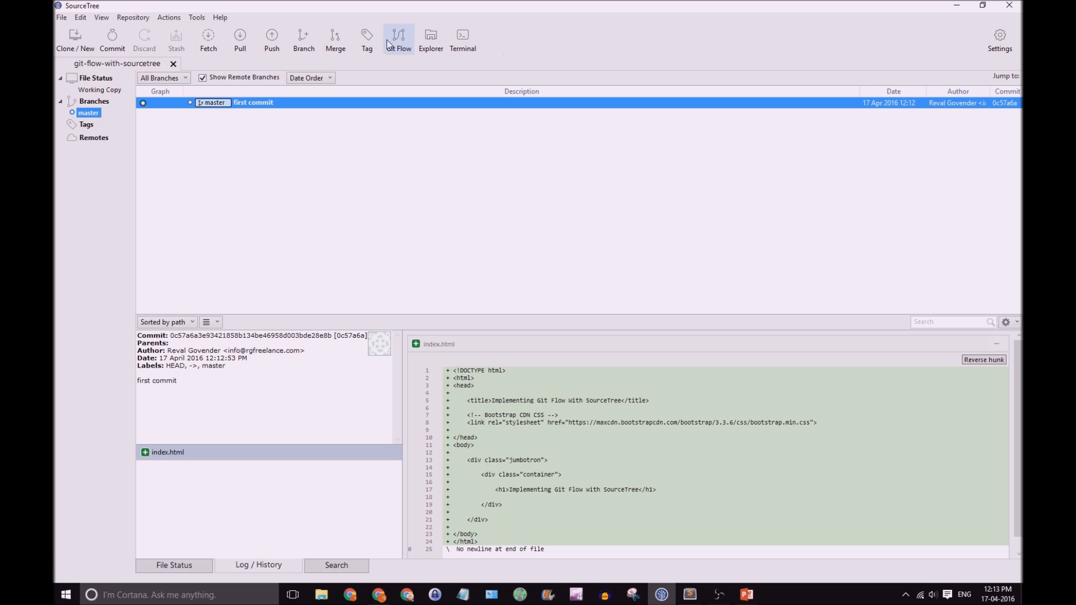
mouse_move(403, 42)
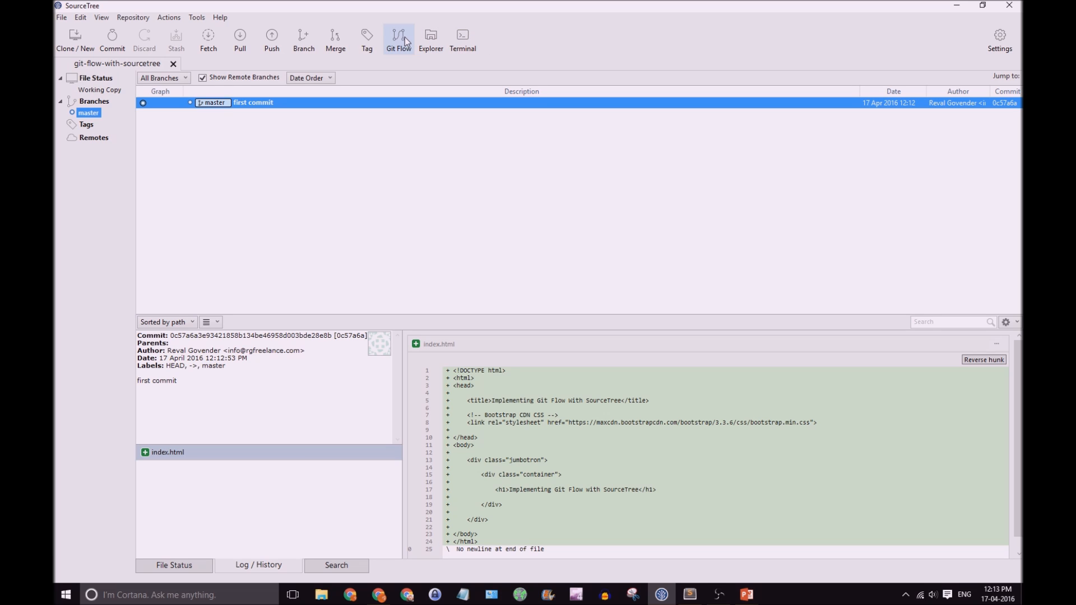
- Initialise Git Flow with default prefixes, creating the develop branch beside master
left_click(398, 40)
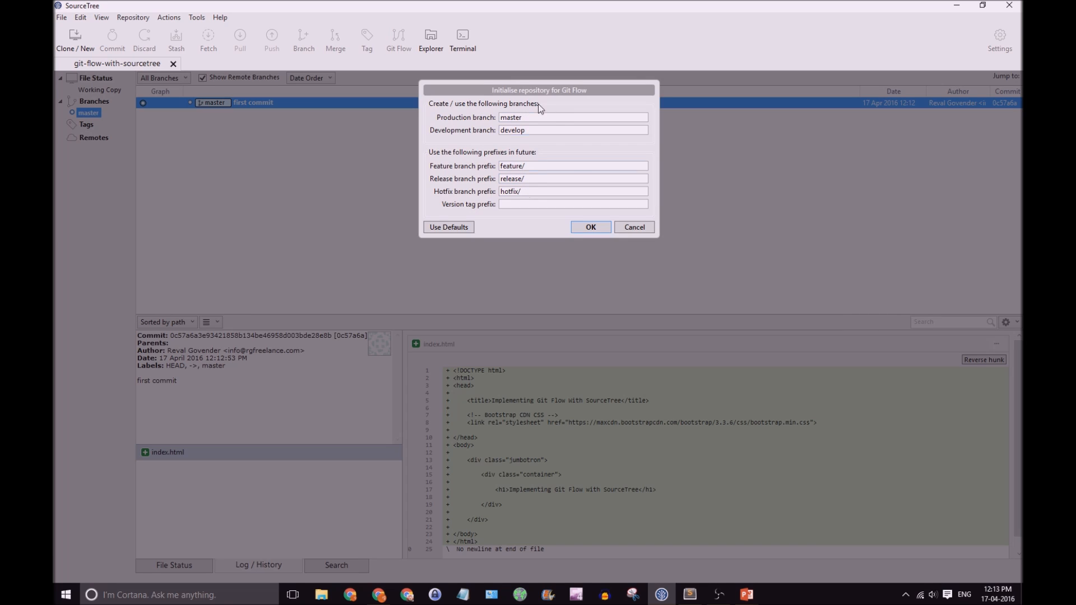
mouse_move(515, 204)
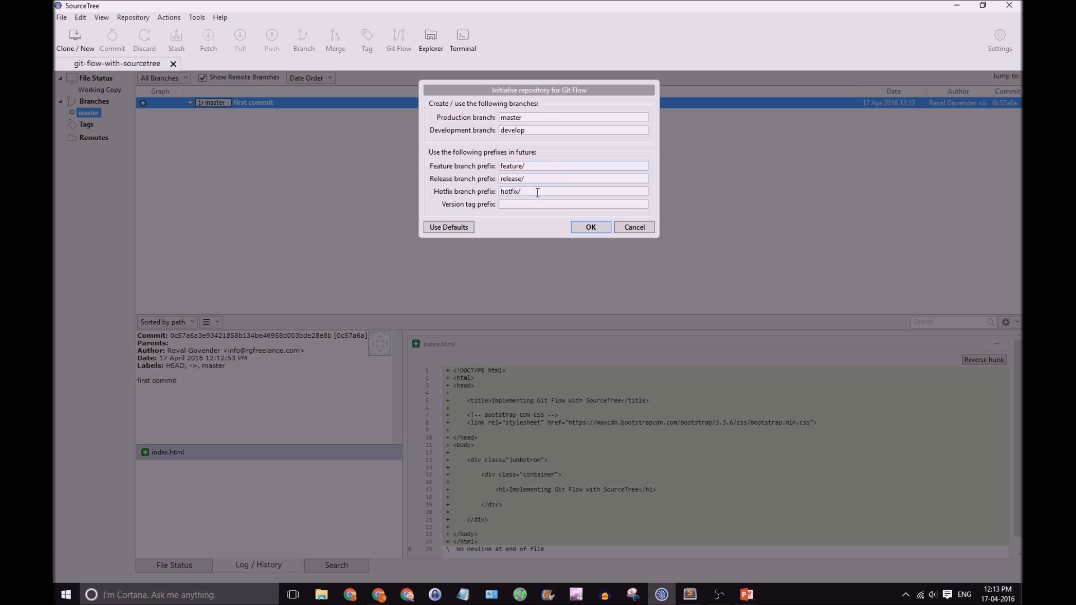
mouse_move(545, 164)
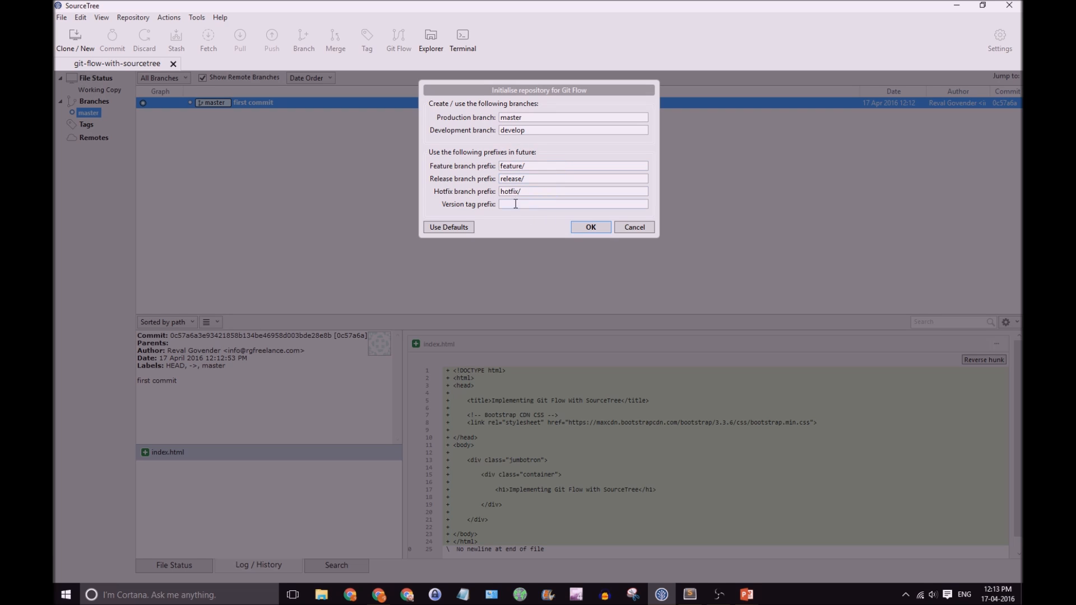
left_click(588, 228)
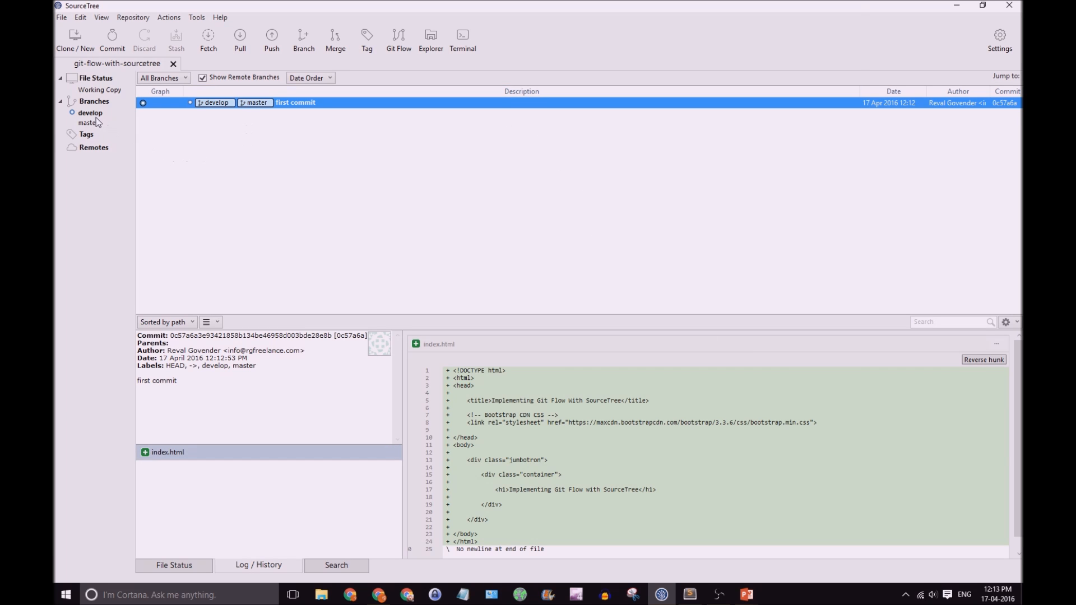
mouse_move(98, 115)
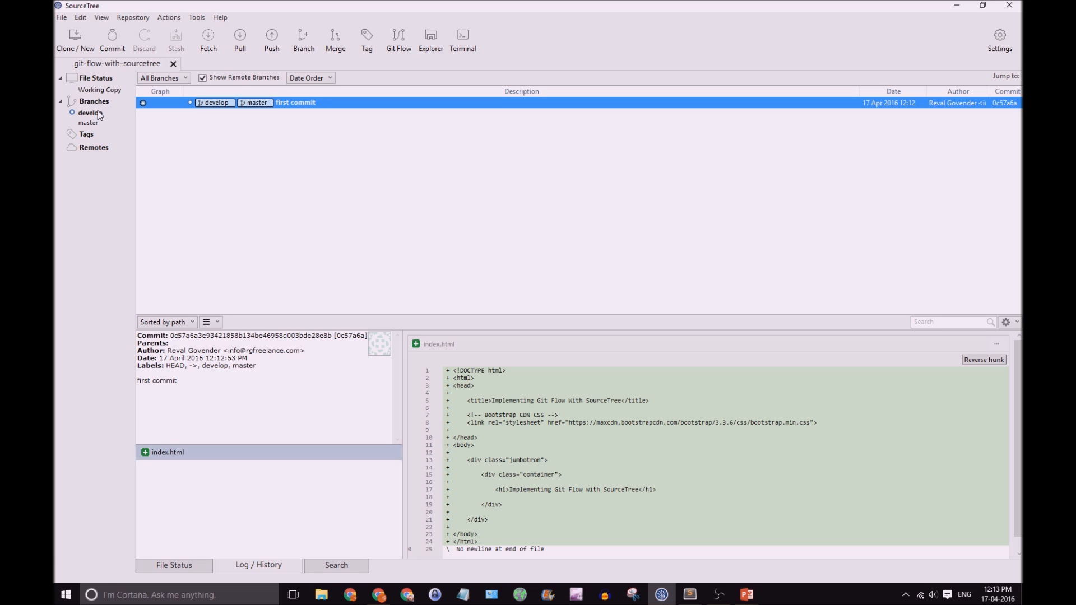
mouse_move(90, 136)
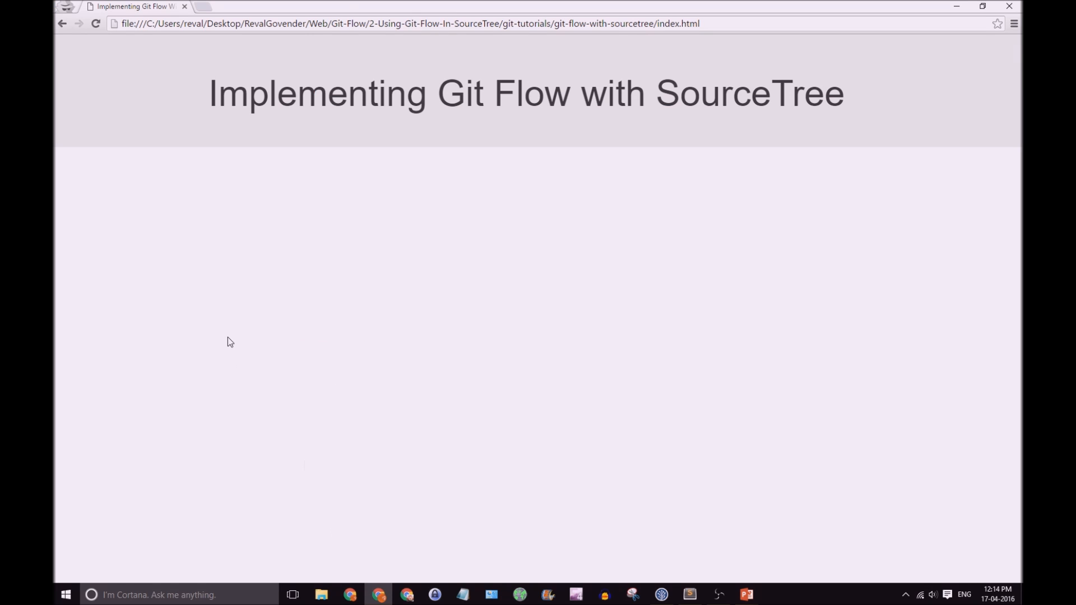
mouse_move(595, 265)
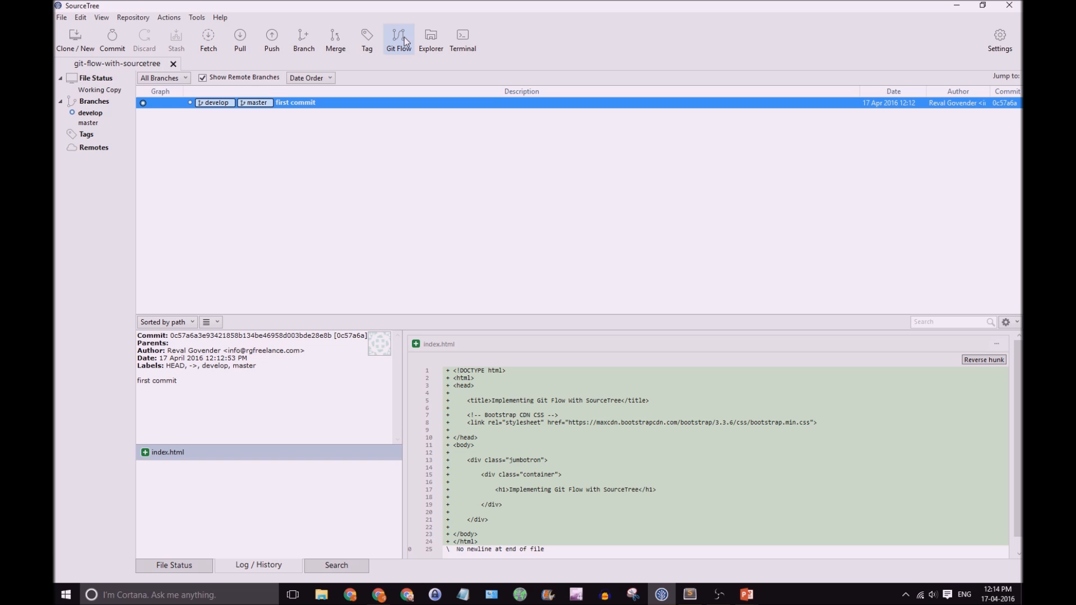
- Start the Git Flow feature 'add home page content' from develop
left_click(398, 38)
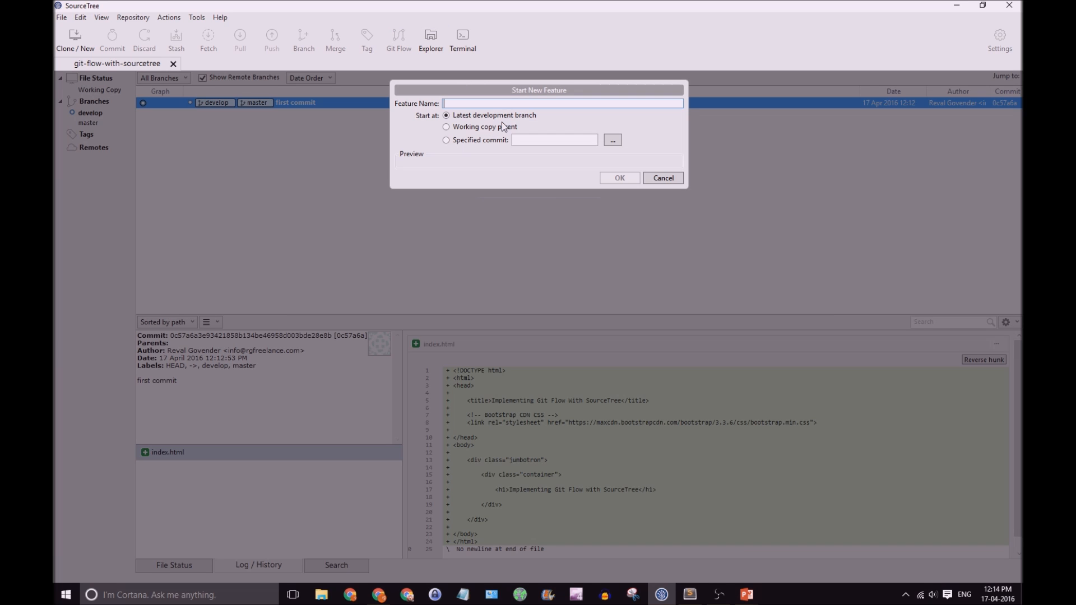
left_click(561, 103)
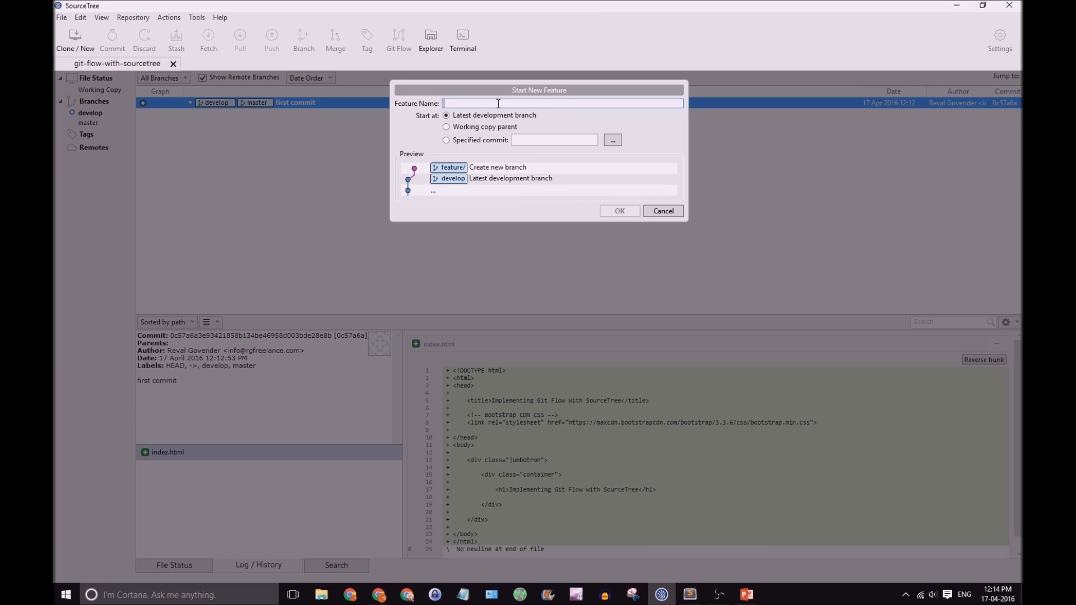
type("add home page")
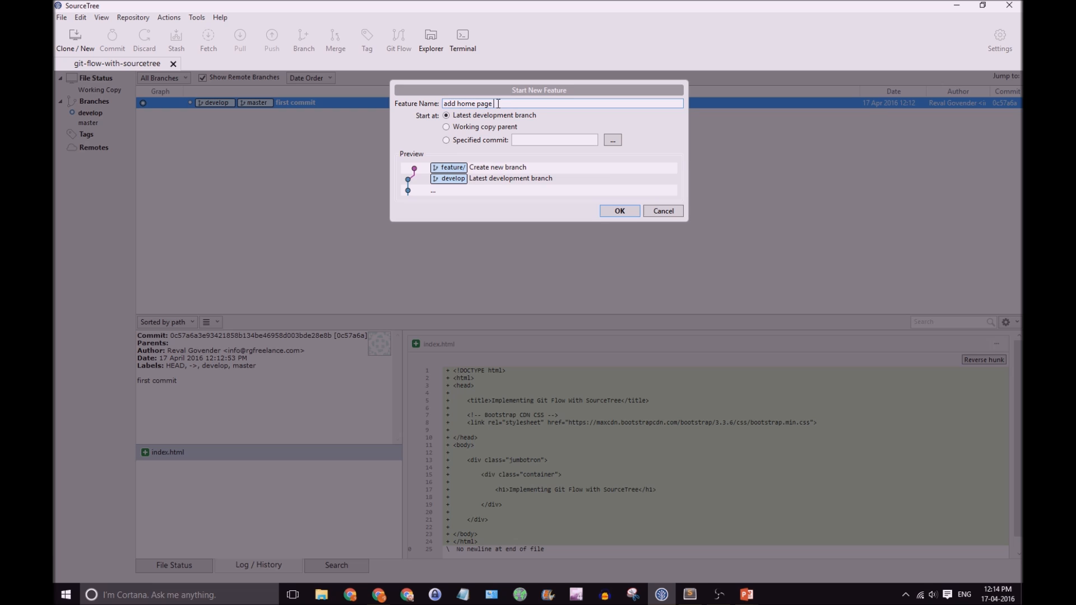
type("content")
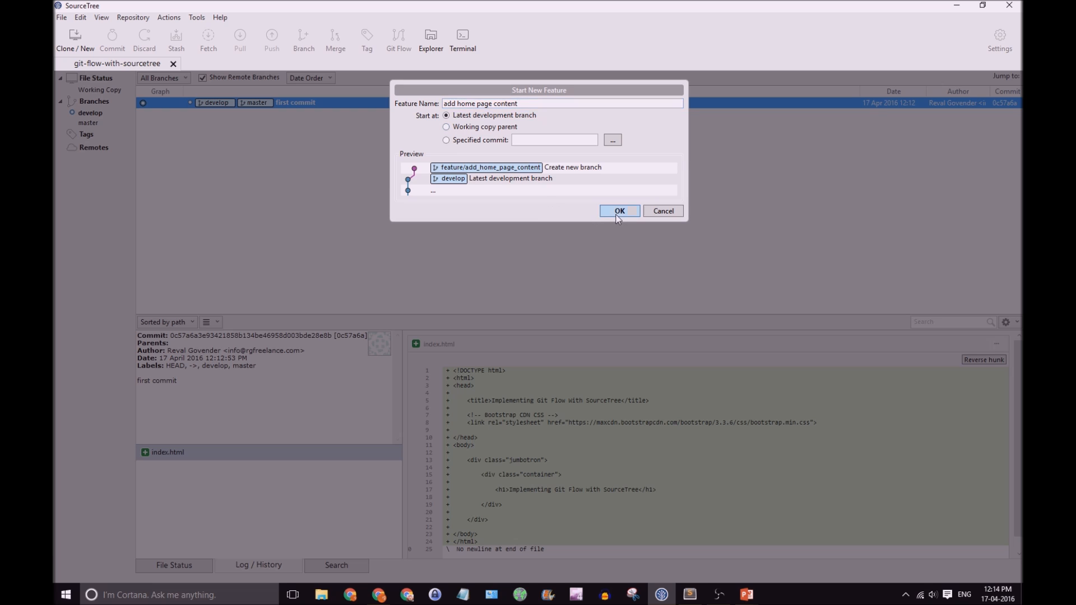
left_click(618, 210)
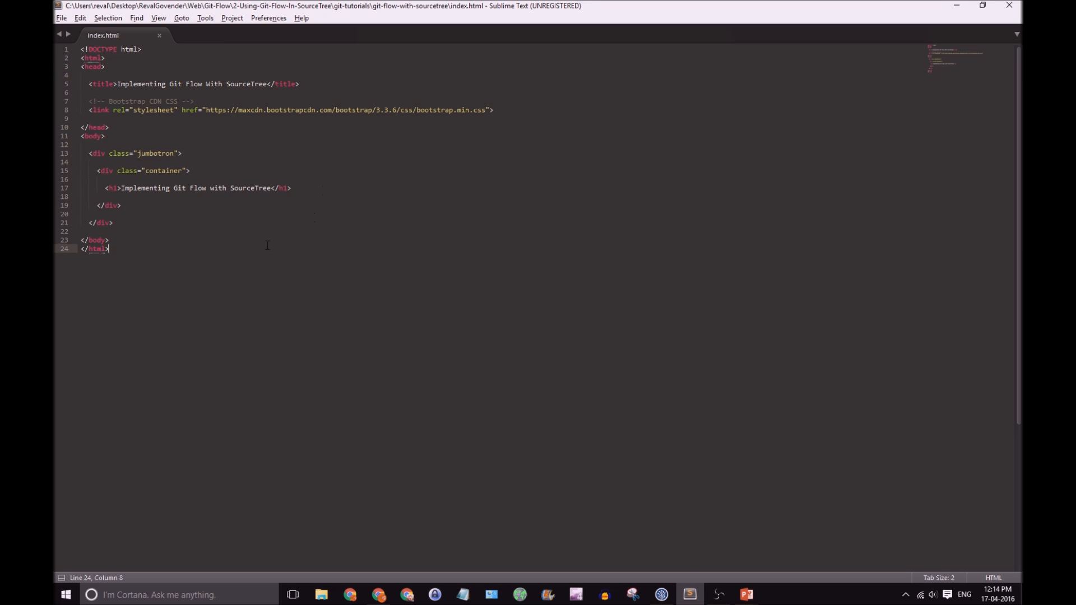
- Expand Emmet div.container and div.col-md-12 blocks below the jumbotron in index.html
key("enter")
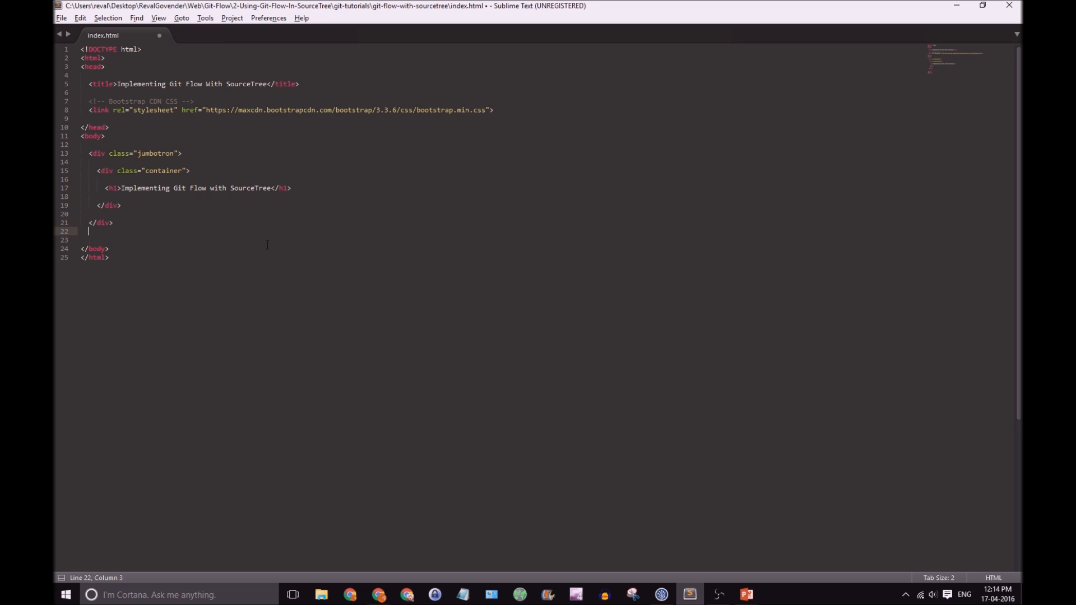
type("div.con")
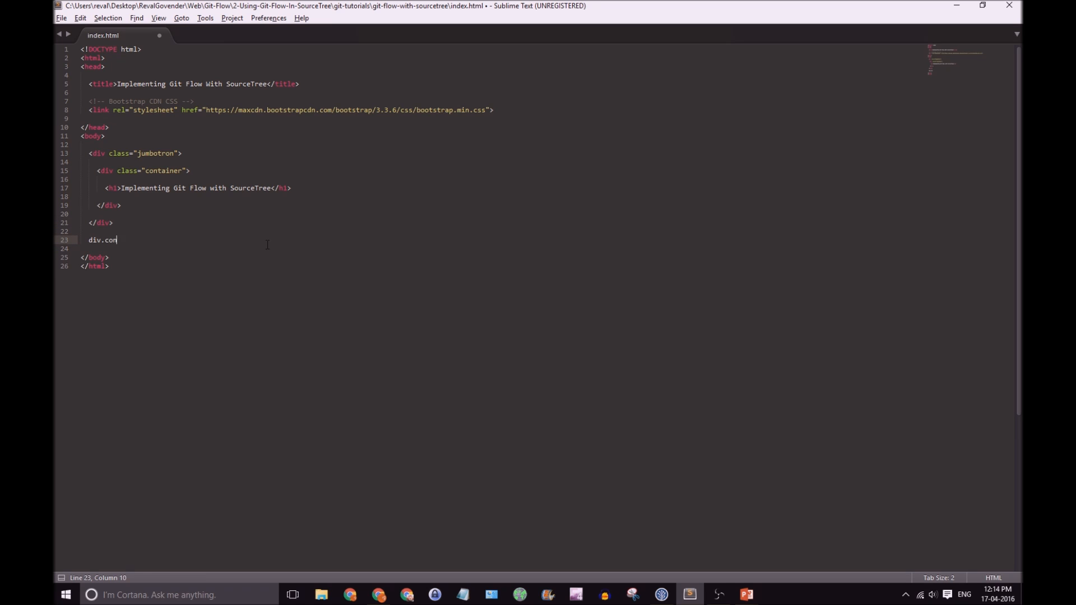
key("Tab")
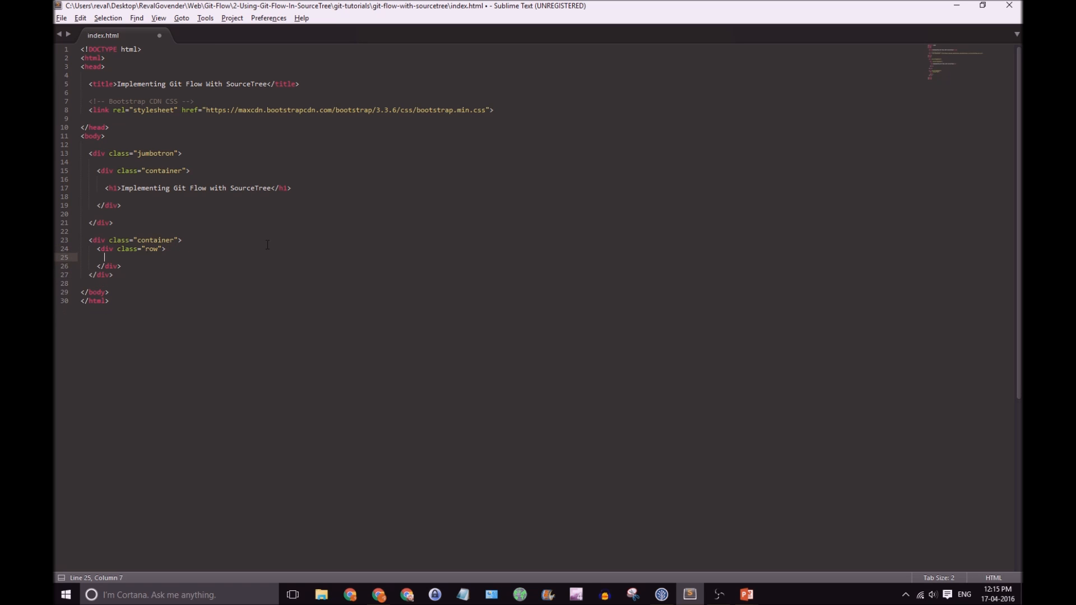
type("div.col-m")
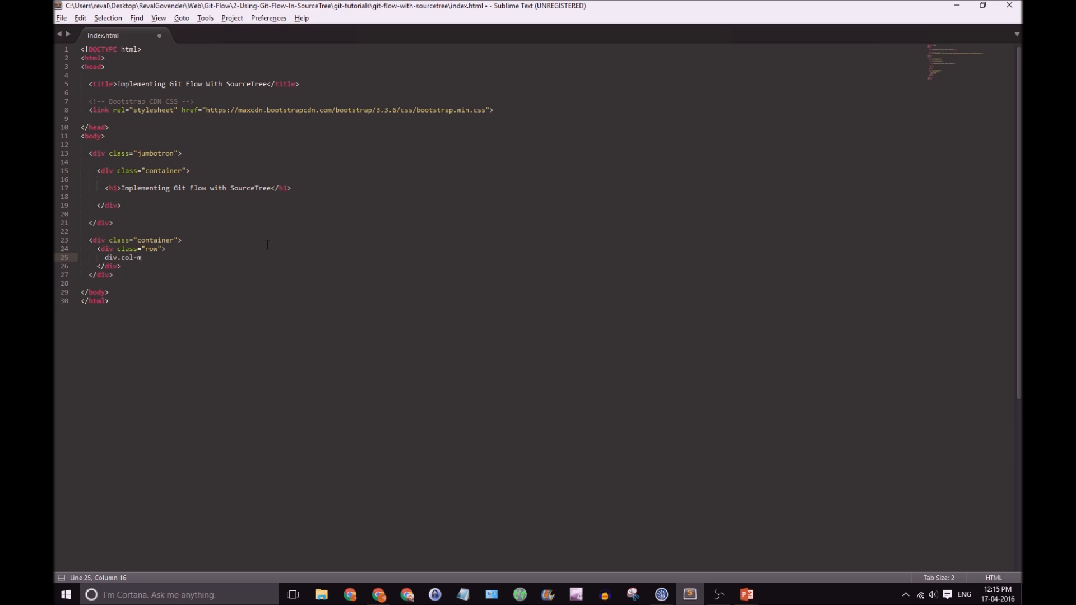
type("d-12\">")
type("H2")
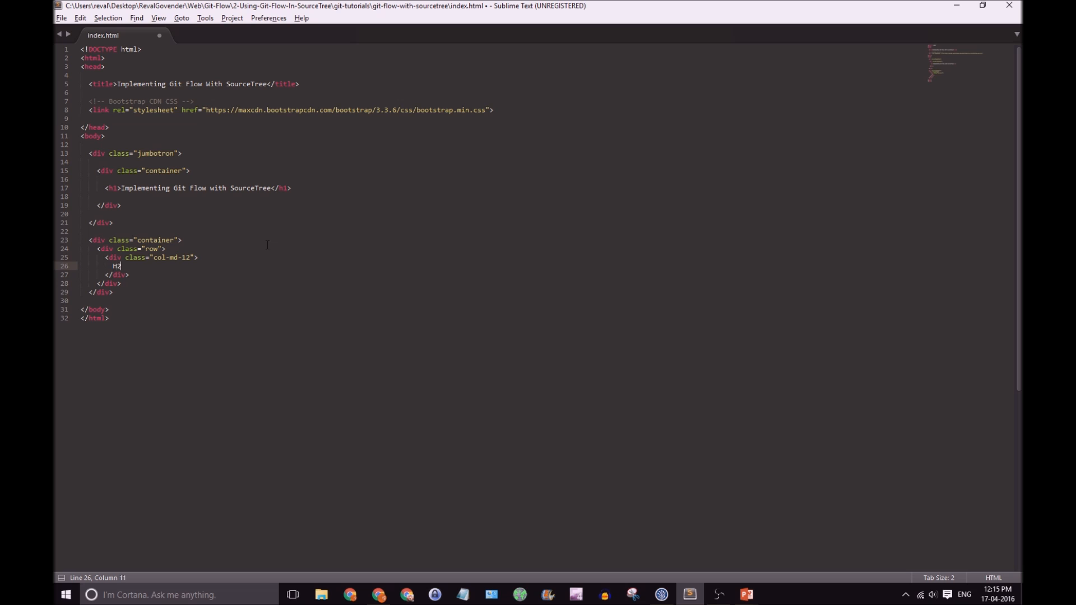
- Add an <h2>About Git Flow</h2> heading inside the new column
key("BackSpace")
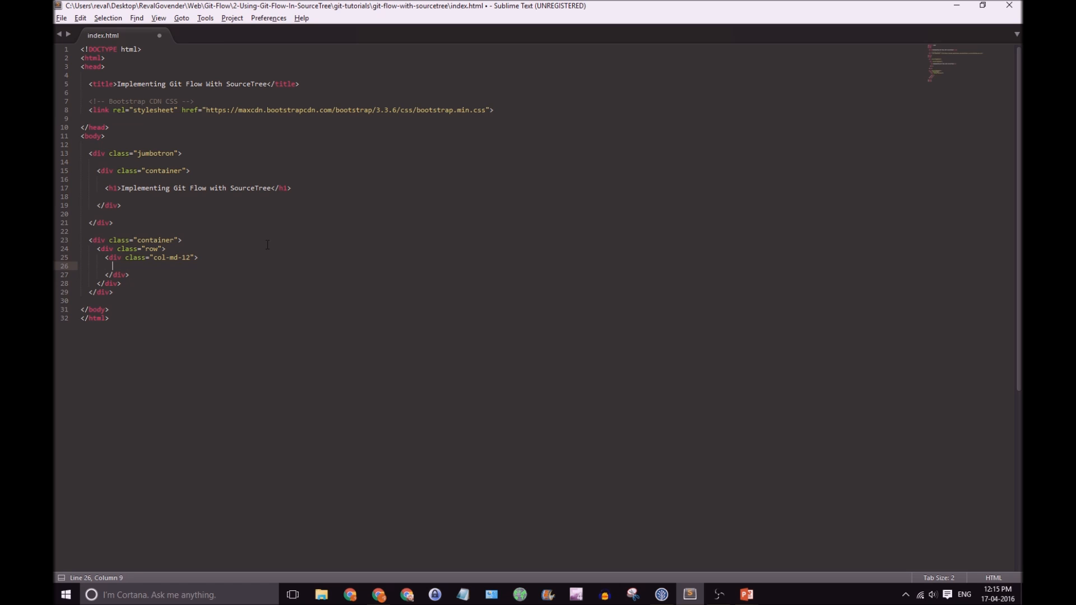
type("<h2></h2>")
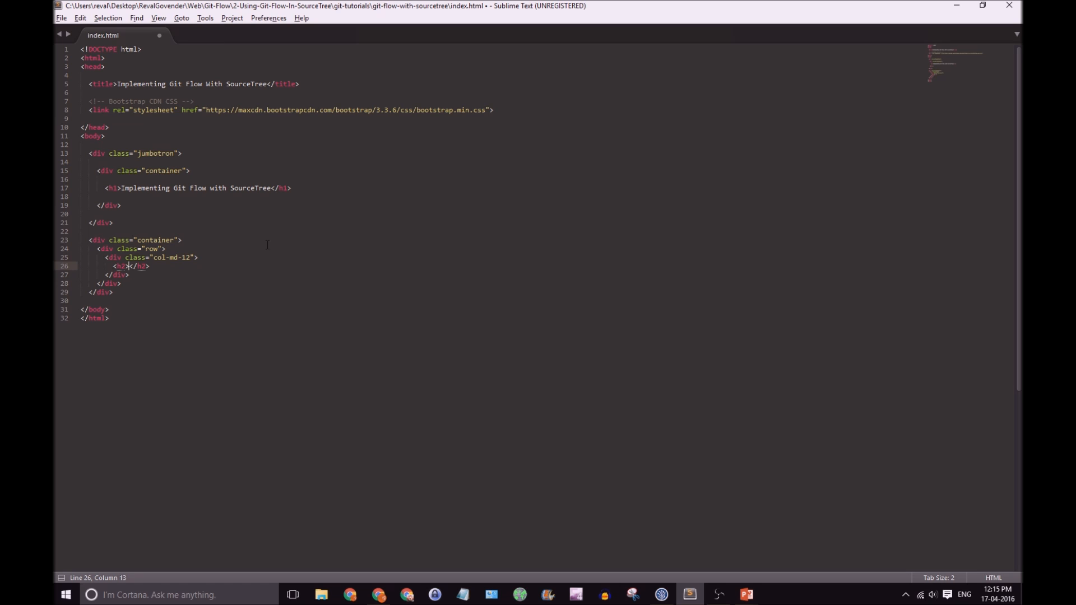
type("About Git Flow")
type("add")
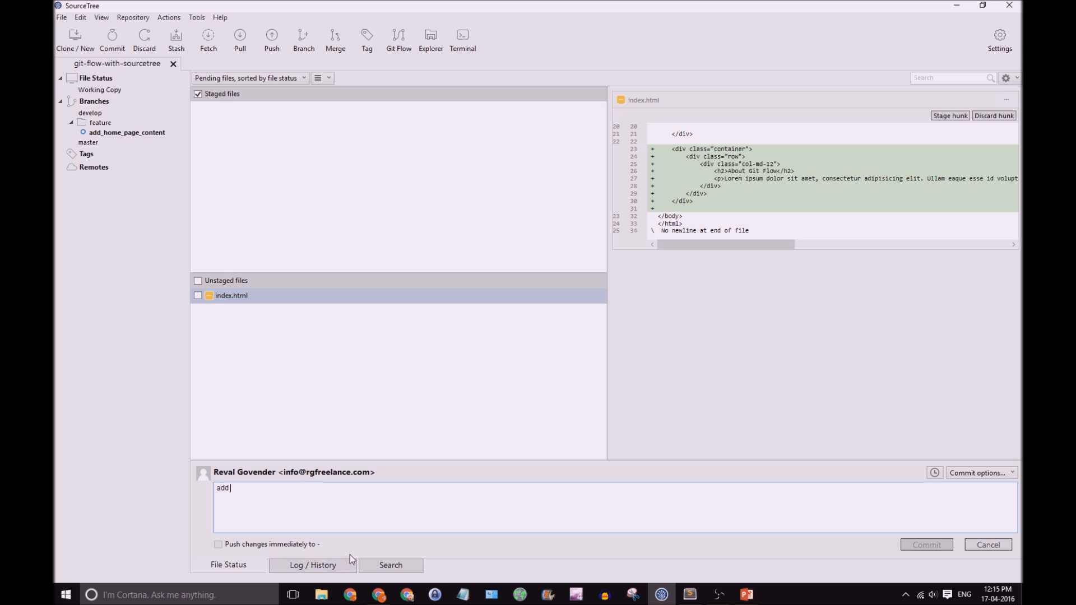
- Commit the page changes on the feature branch as add "about" content and select the new commit
type("\"about")
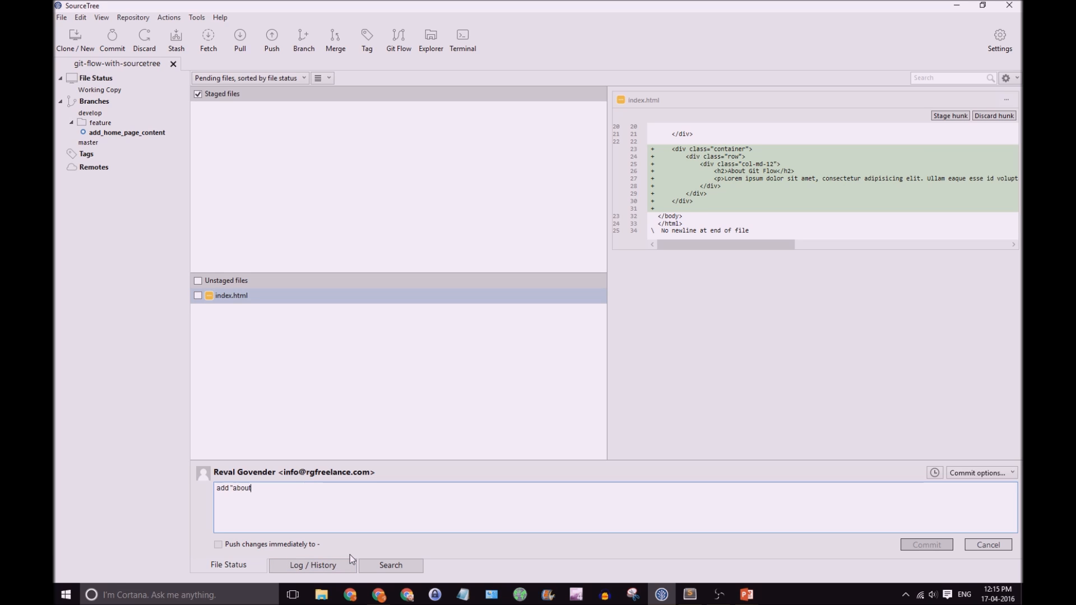
type("\" content")
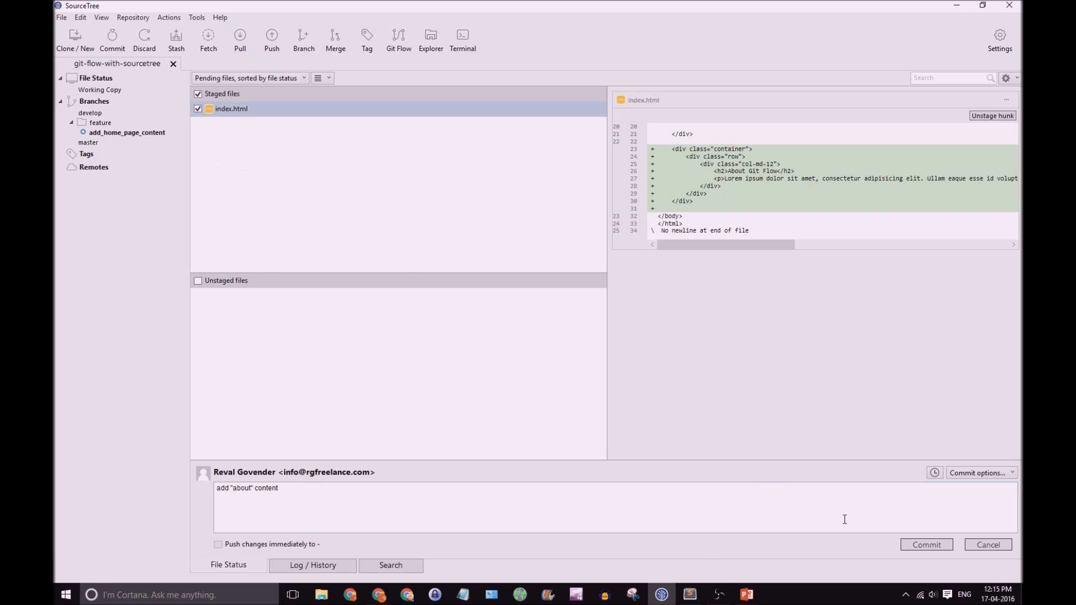
left_click(313, 565)
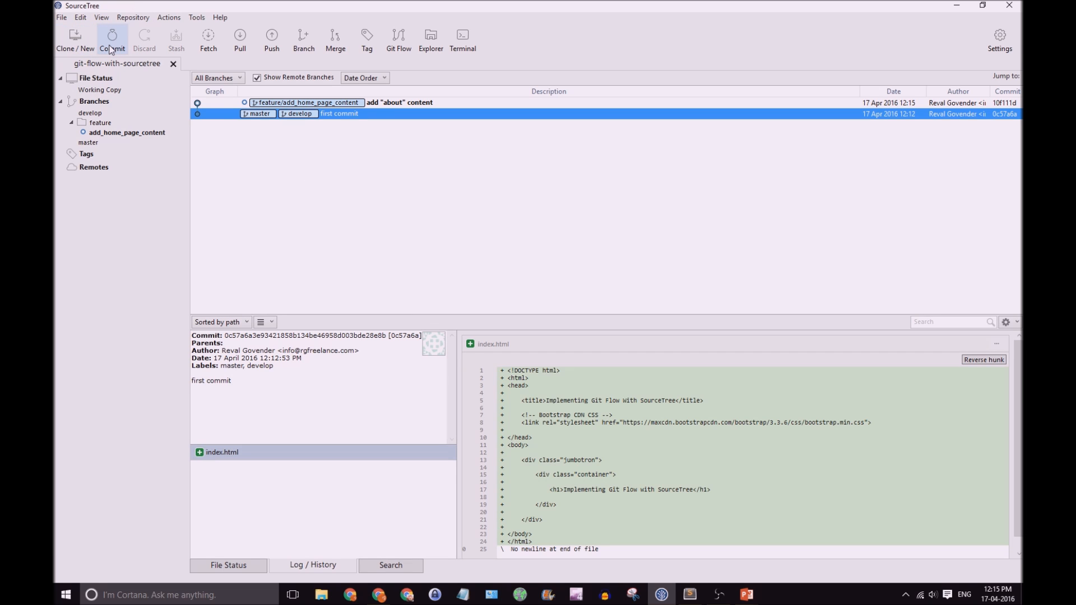
left_click(400, 102)
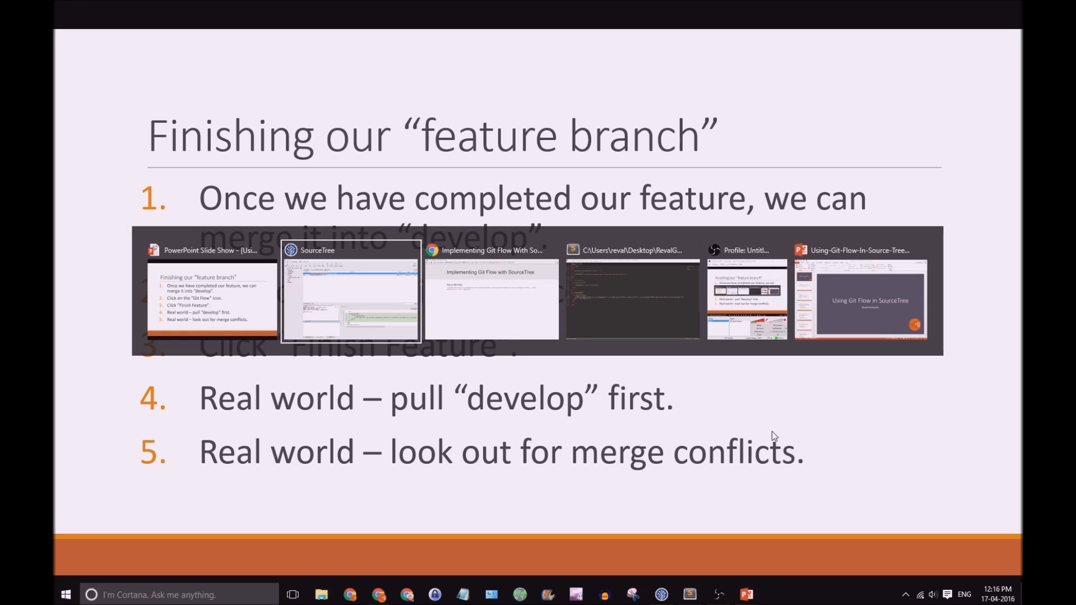
- Return from the slide to the SourceTree repository window
left_click(350, 291)
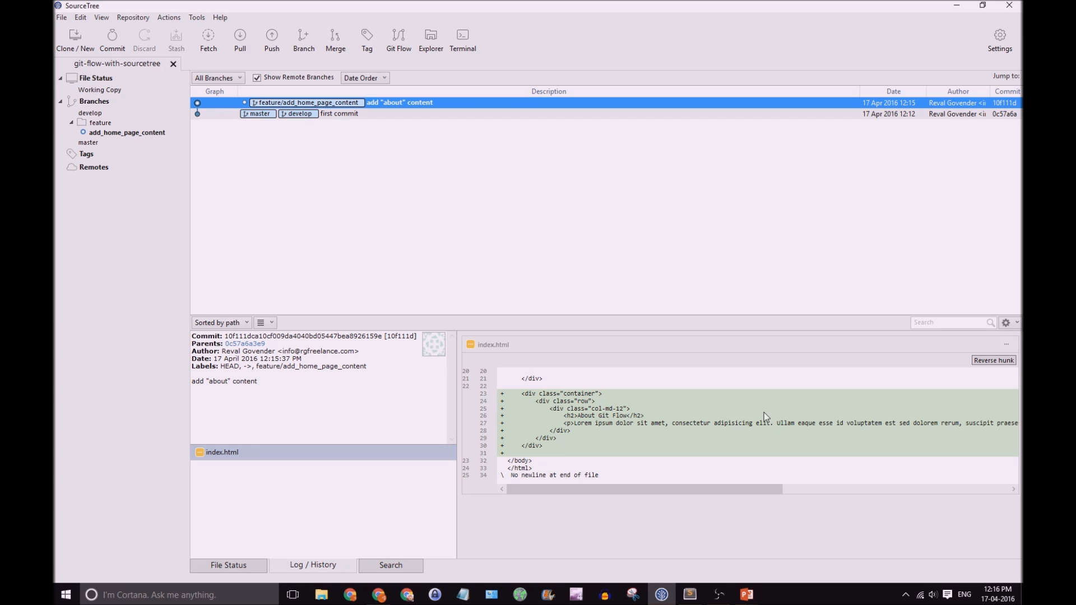
- Finish the add_home_page_content feature, merging into develop and deleting the branch
left_click(398, 40)
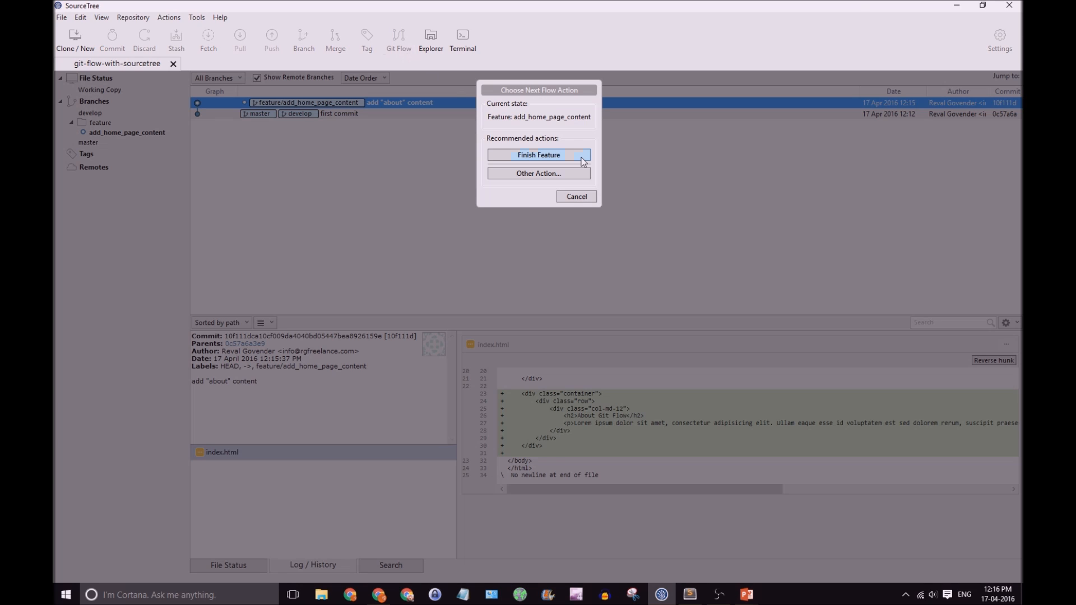
left_click(538, 155)
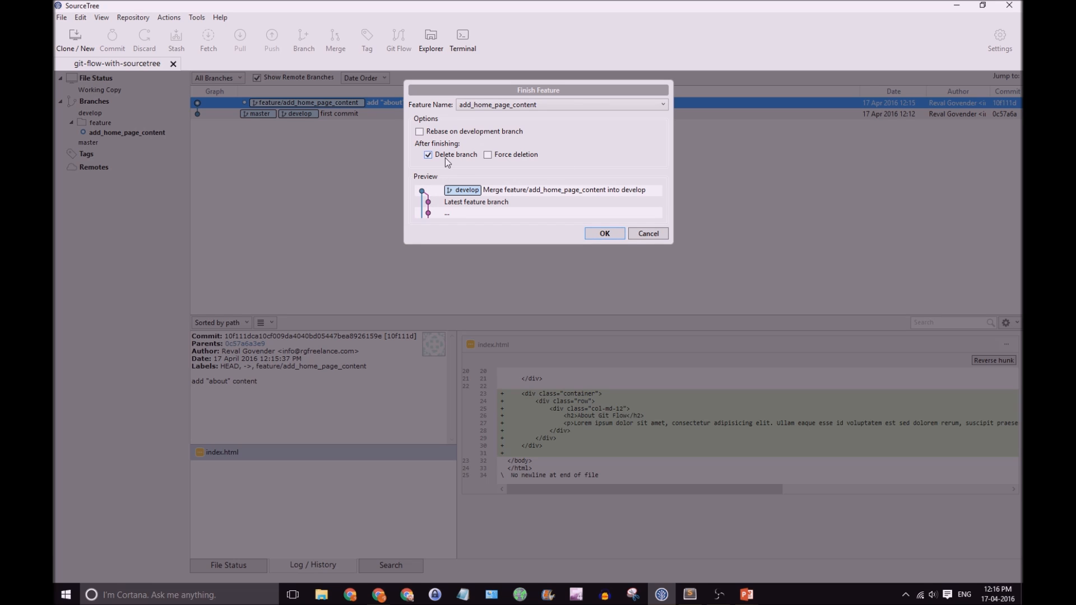
mouse_move(471, 159)
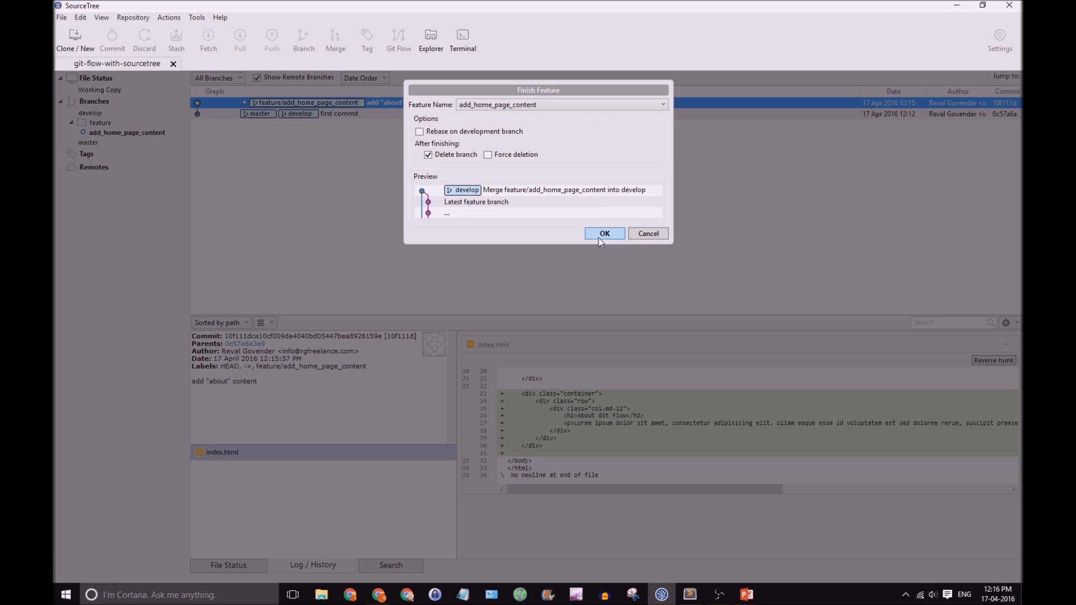
left_click(604, 233)
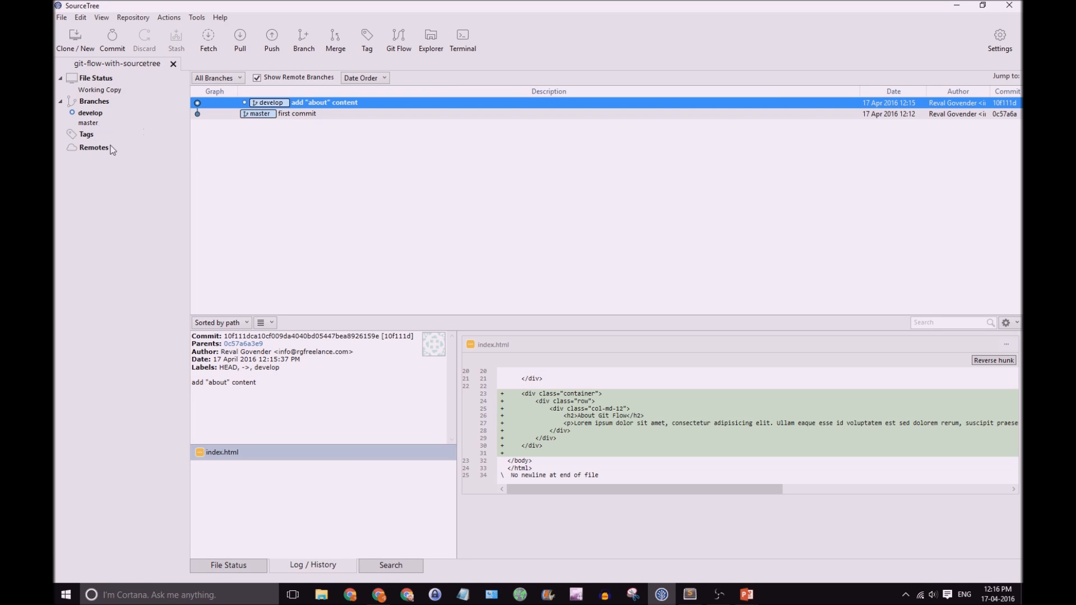
mouse_move(108, 117)
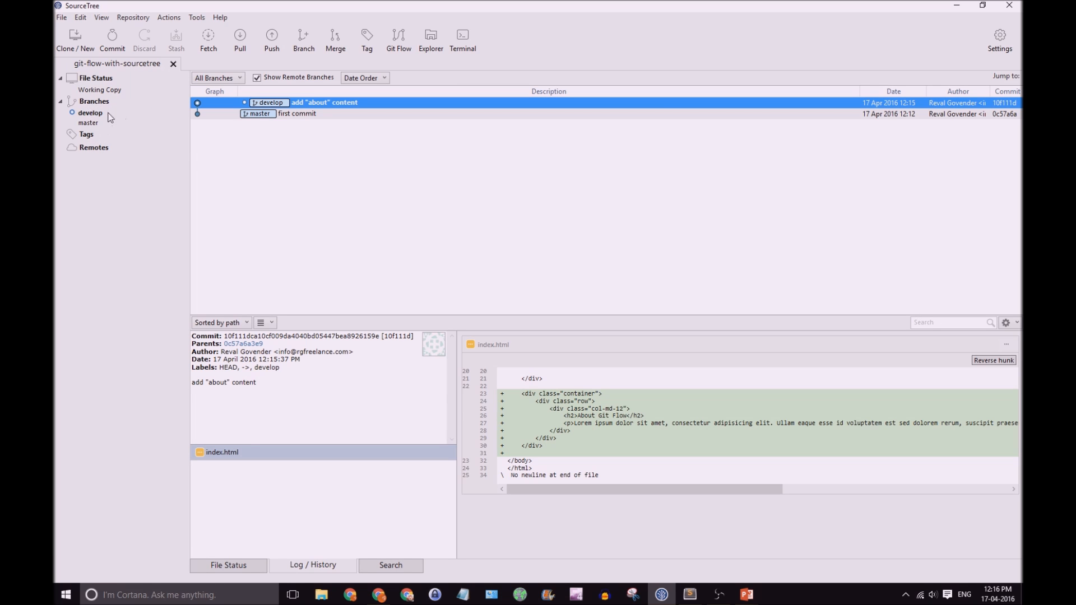
mouse_move(184, 121)
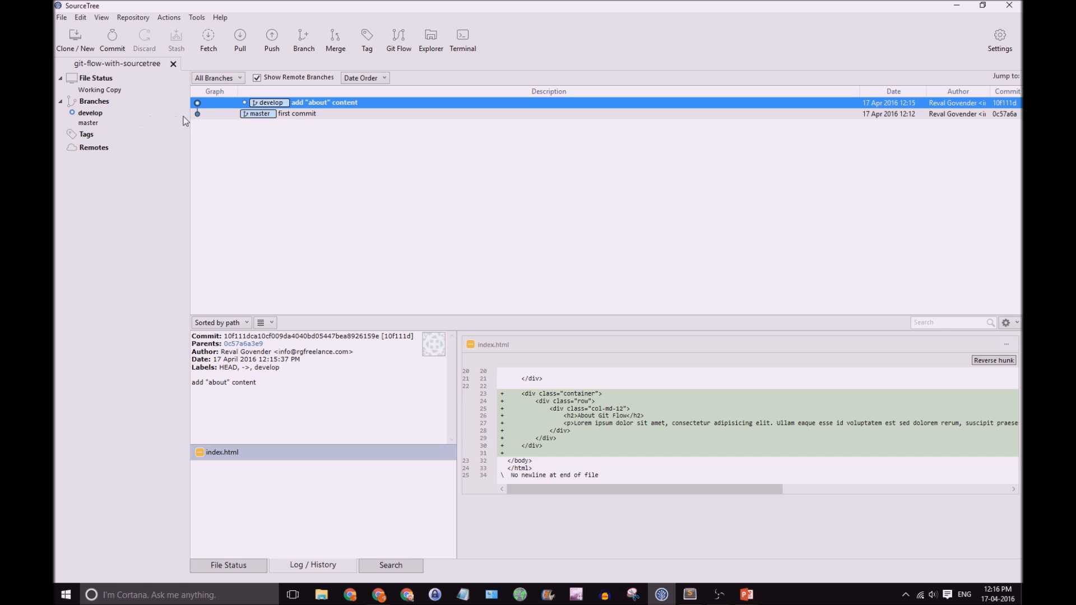
mouse_move(135, 136)
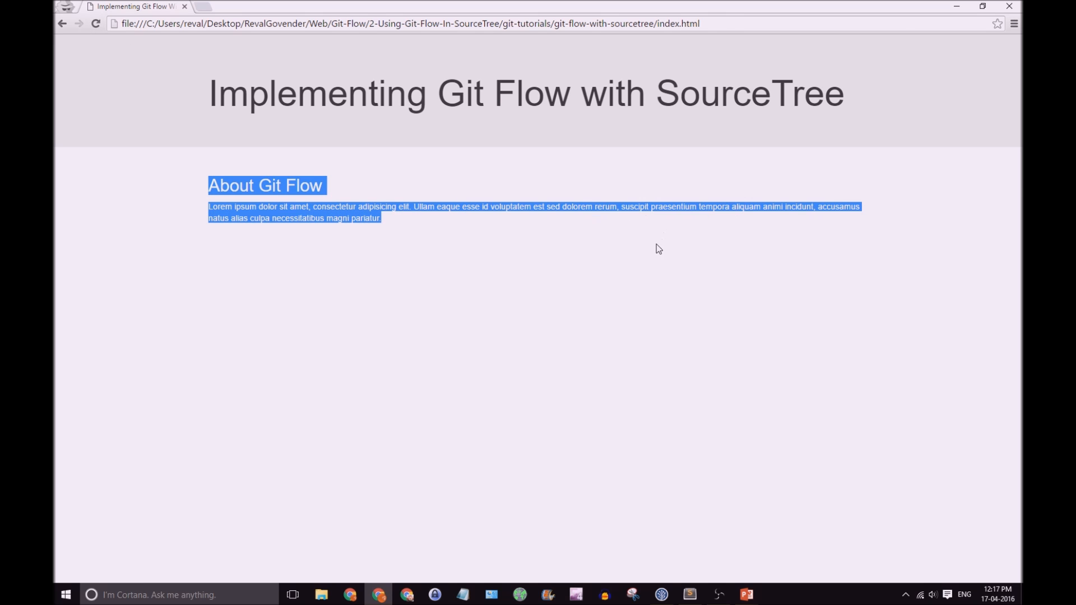
- Switch to Chrome to check the About Git Flow section on the page
key("alt+tab")
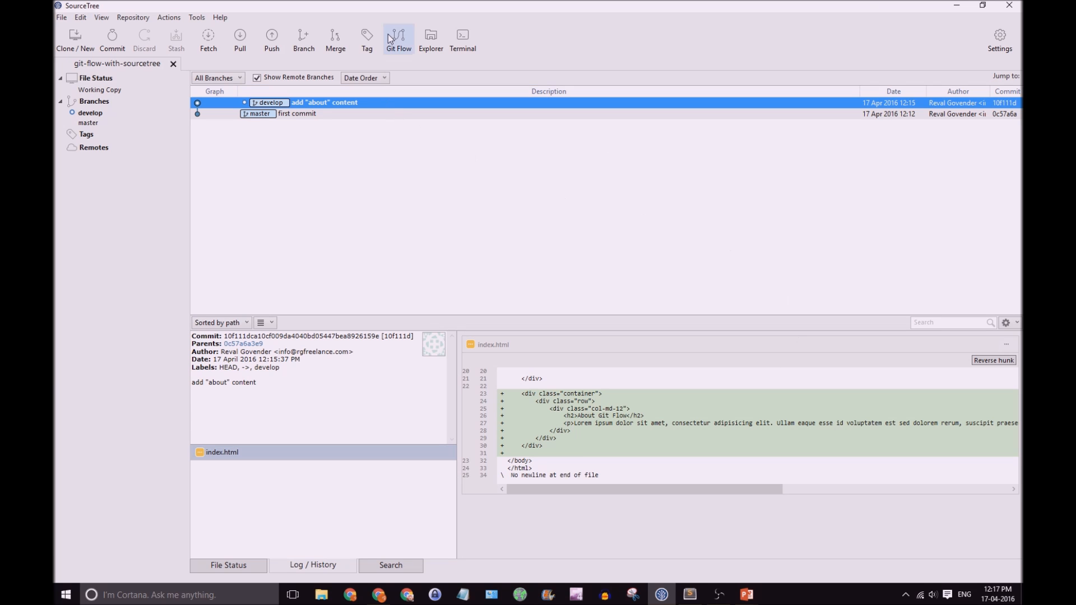
- Create release branch v.1.0.0 from develop via Git Flow's Start New Release
left_click(397, 38)
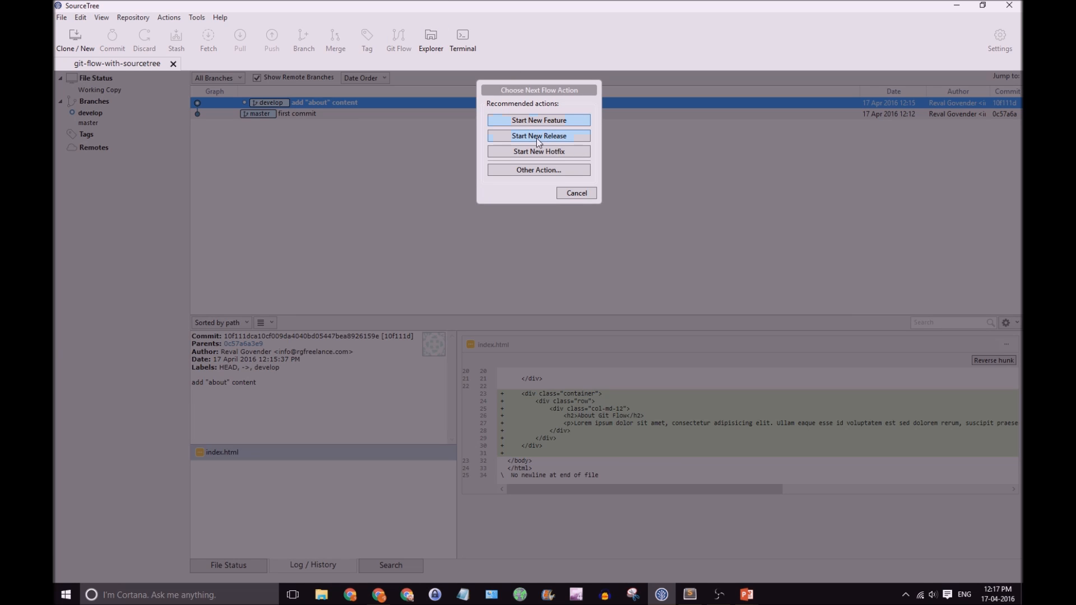
left_click(538, 135)
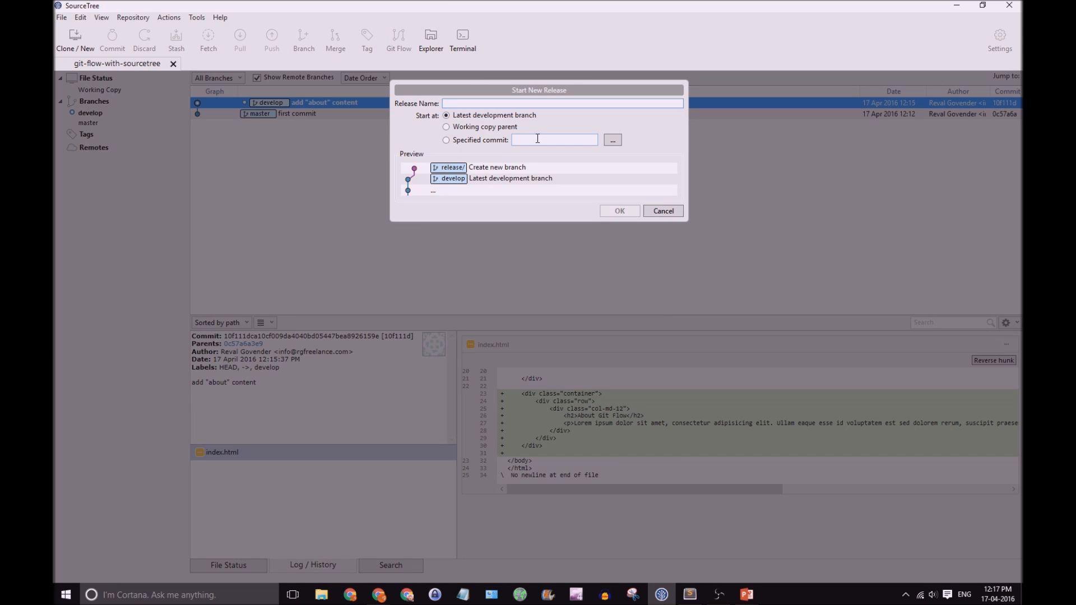
type("v")
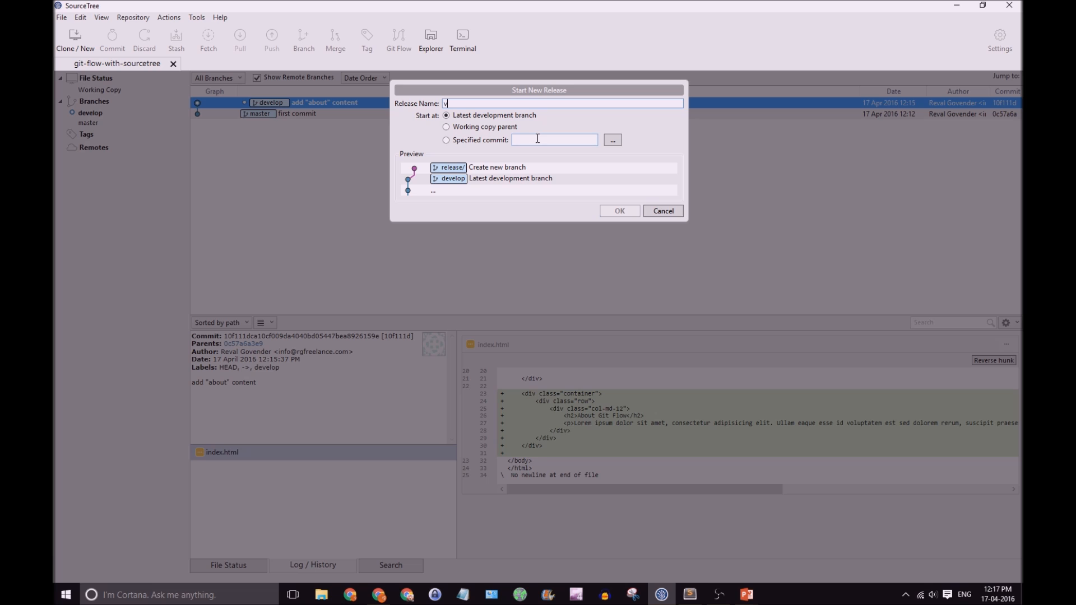
type("10.0")
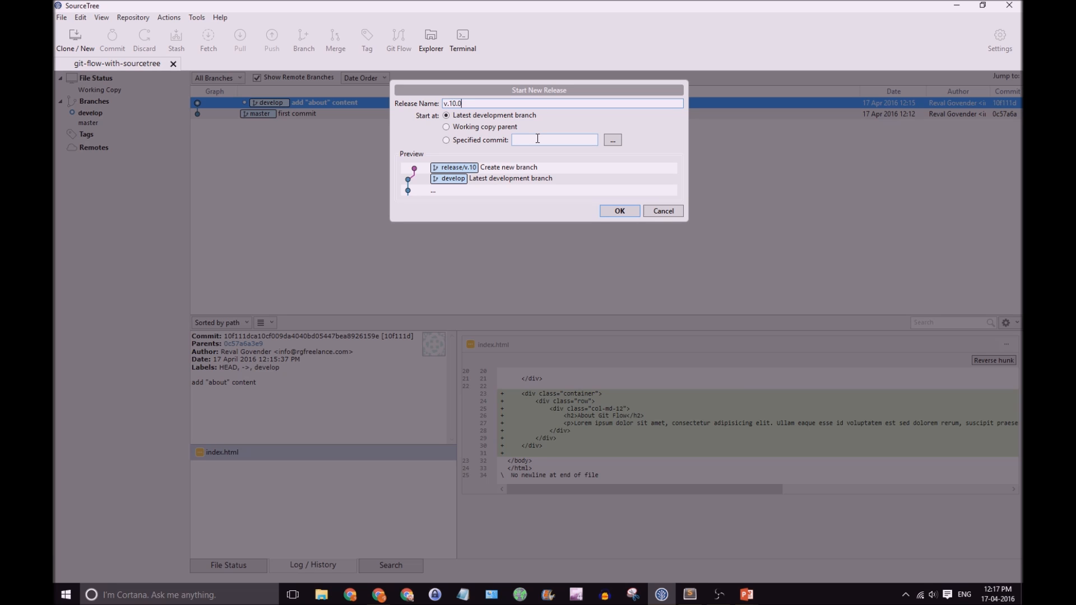
type("0")
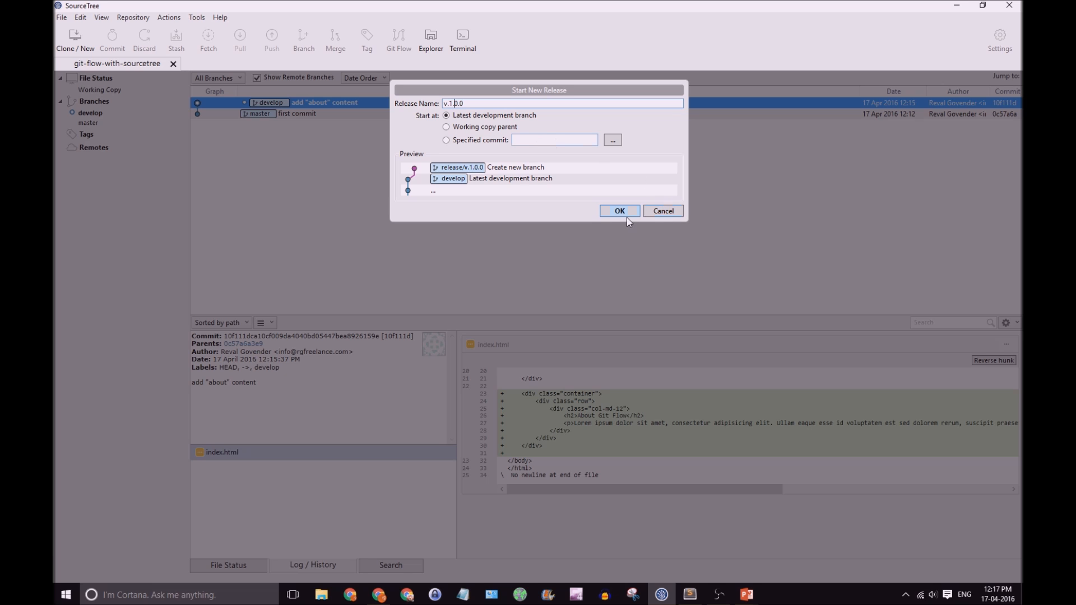
left_click(619, 211)
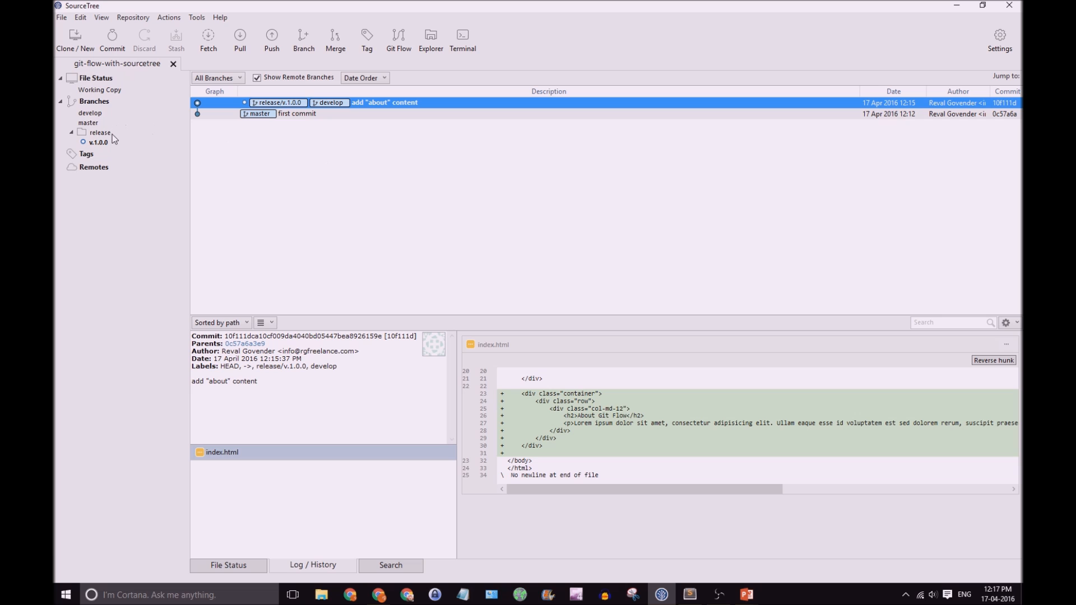
mouse_move(118, 135)
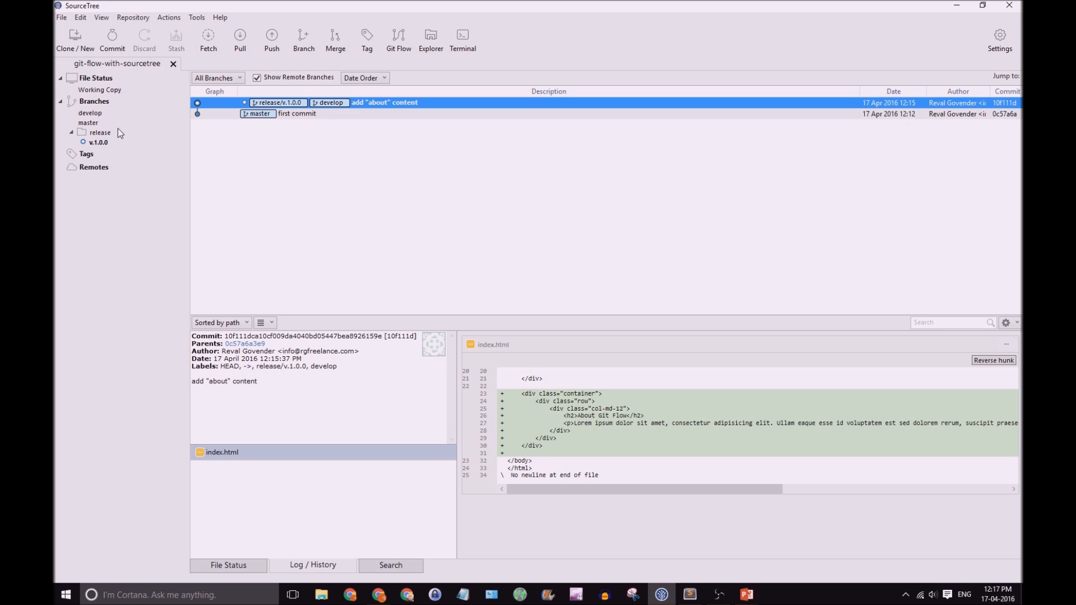
- Select the release/v.1.0.0 branch in the sidebar
left_click(99, 143)
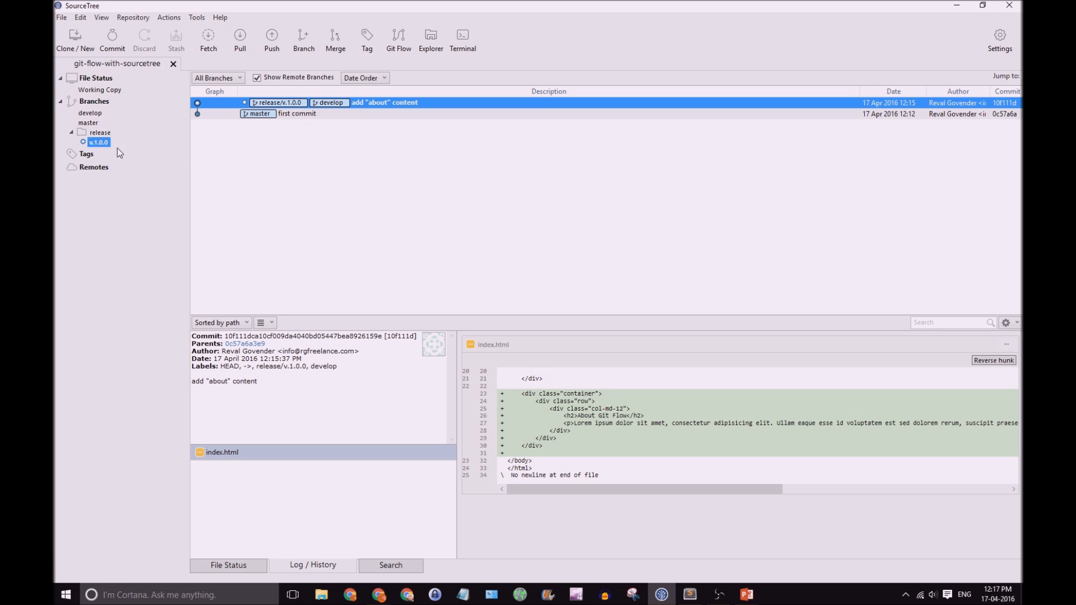
mouse_move(412, 177)
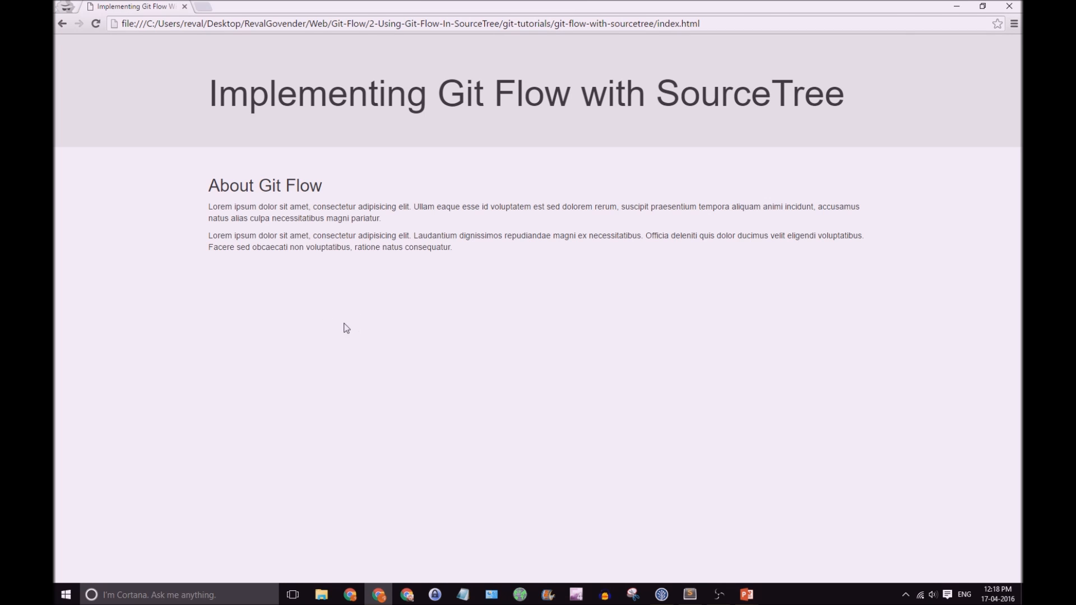
mouse_move(628, 501)
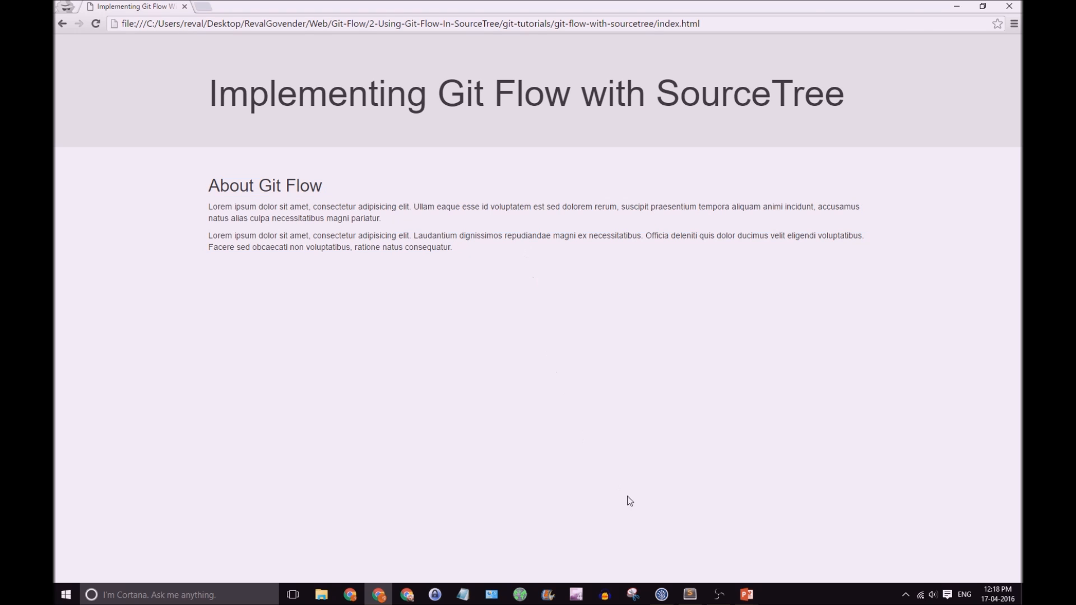
mouse_move(716, 593)
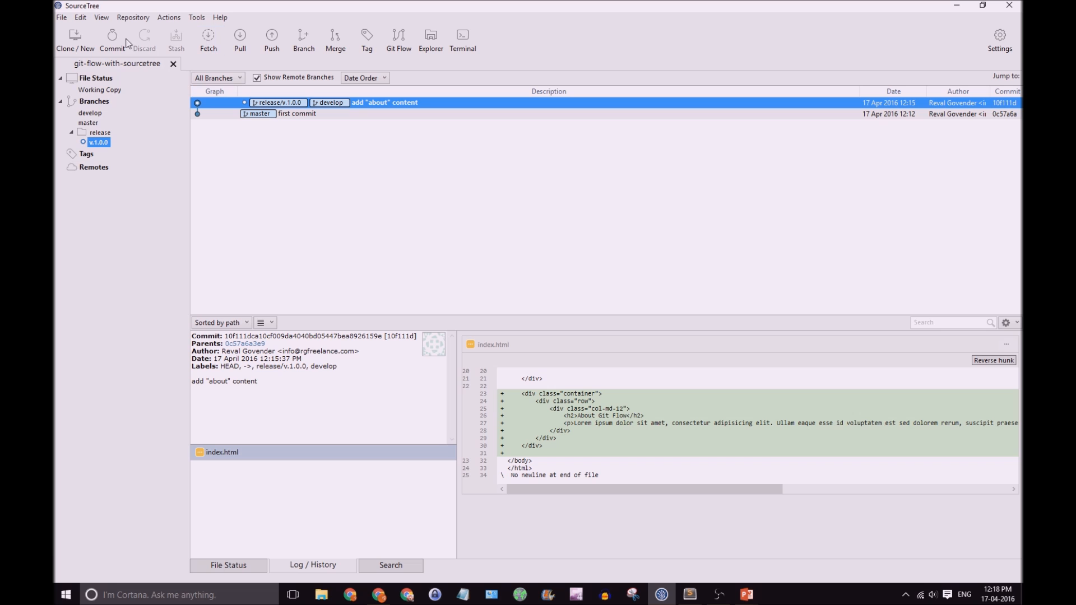
- Commit the pending change as 'updated copy' and view its index.html diff on release/v.1.0.0
left_click(112, 39)
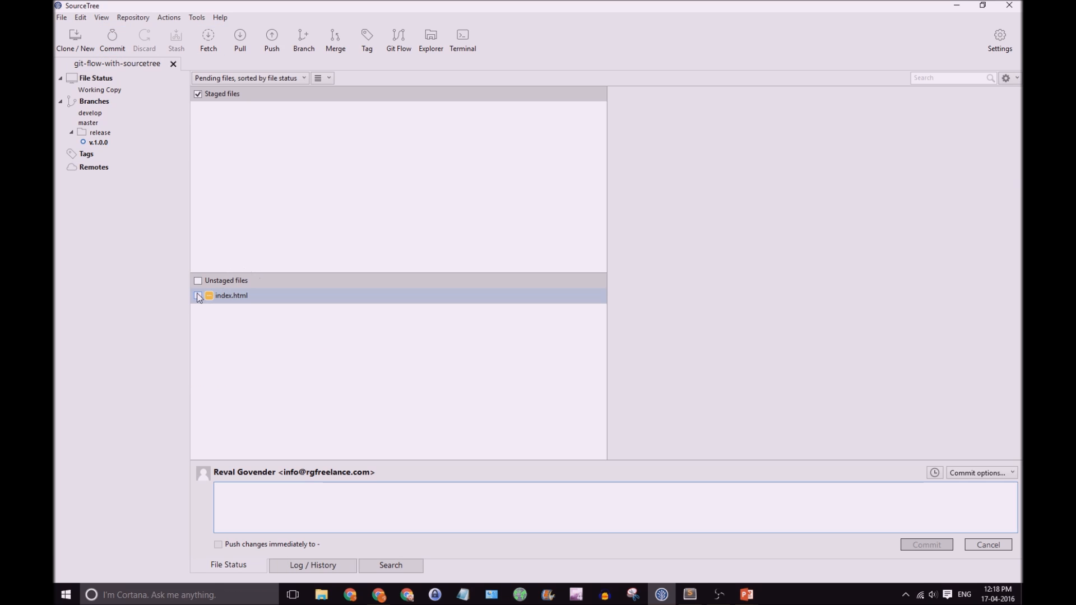
type("upda")
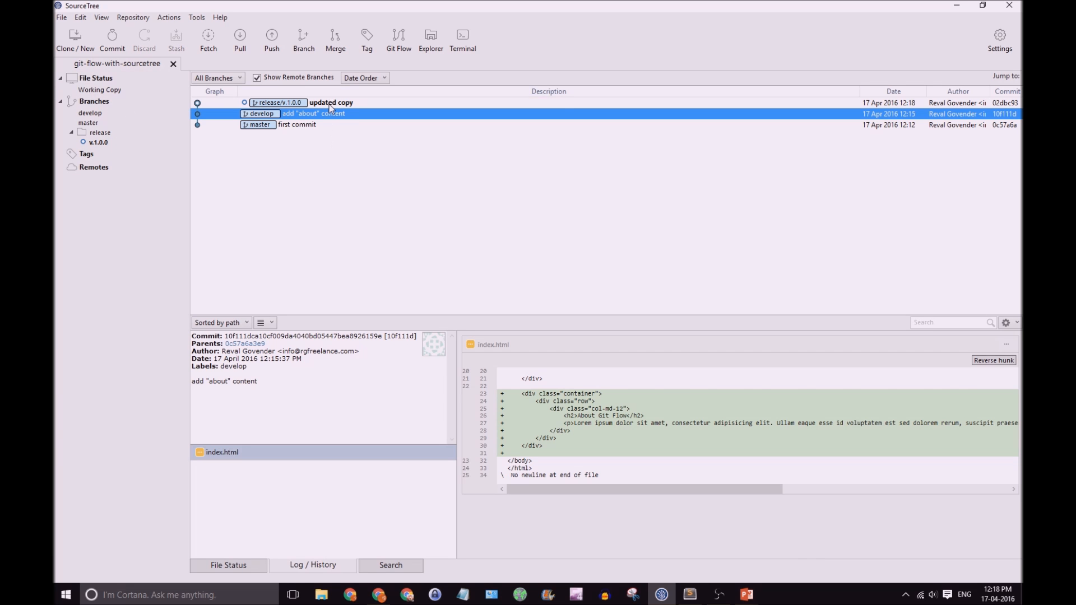
left_click(330, 102)
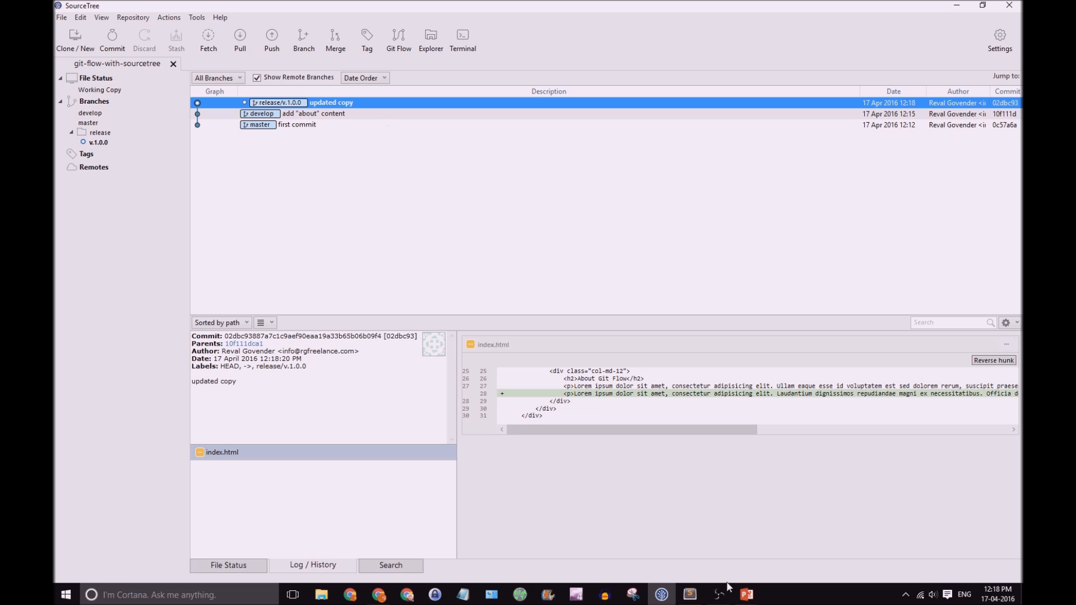
mouse_move(776, 511)
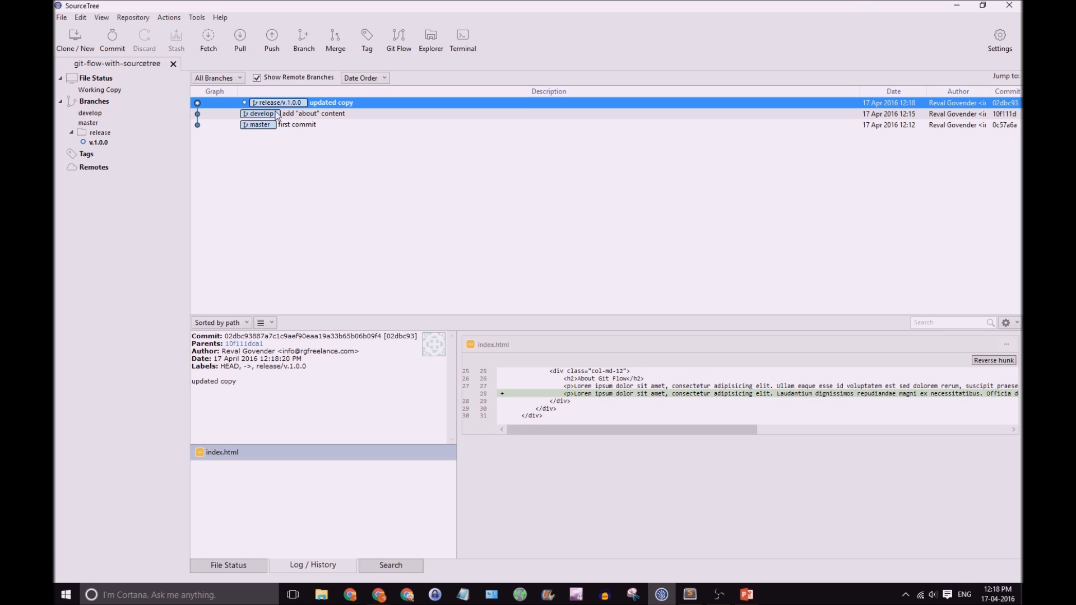
- Finish release v.1.0.0 with Tag and Delete branch kept checked
left_click(397, 36)
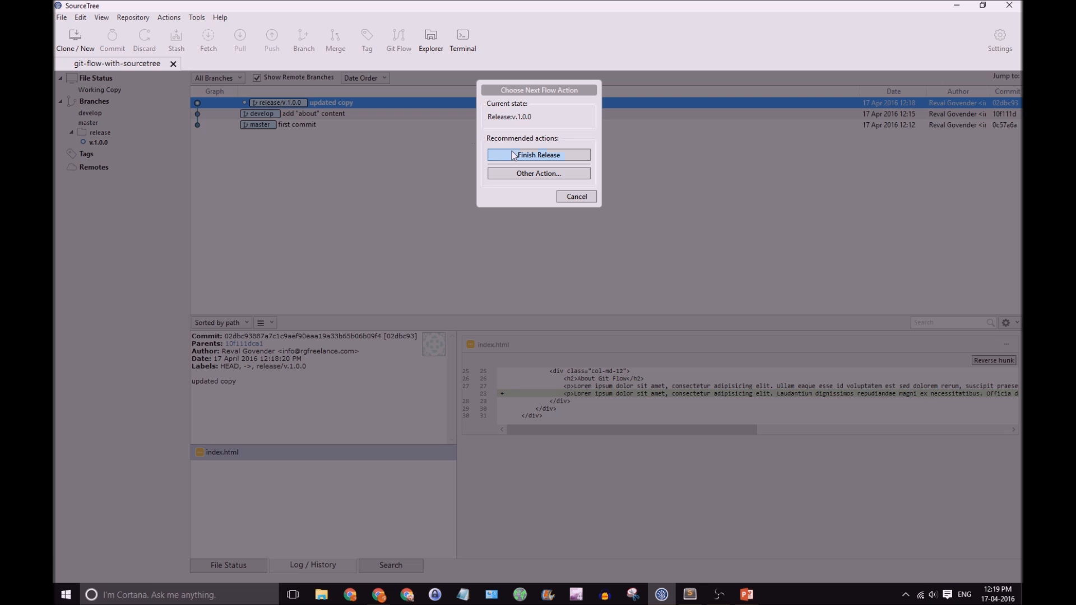
left_click(538, 155)
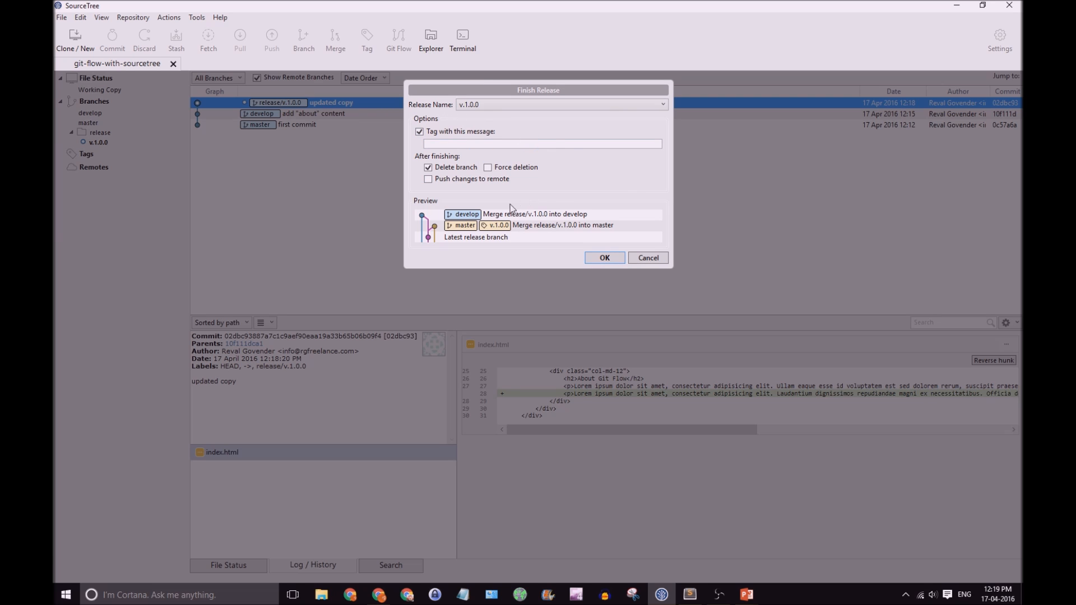
mouse_move(503, 233)
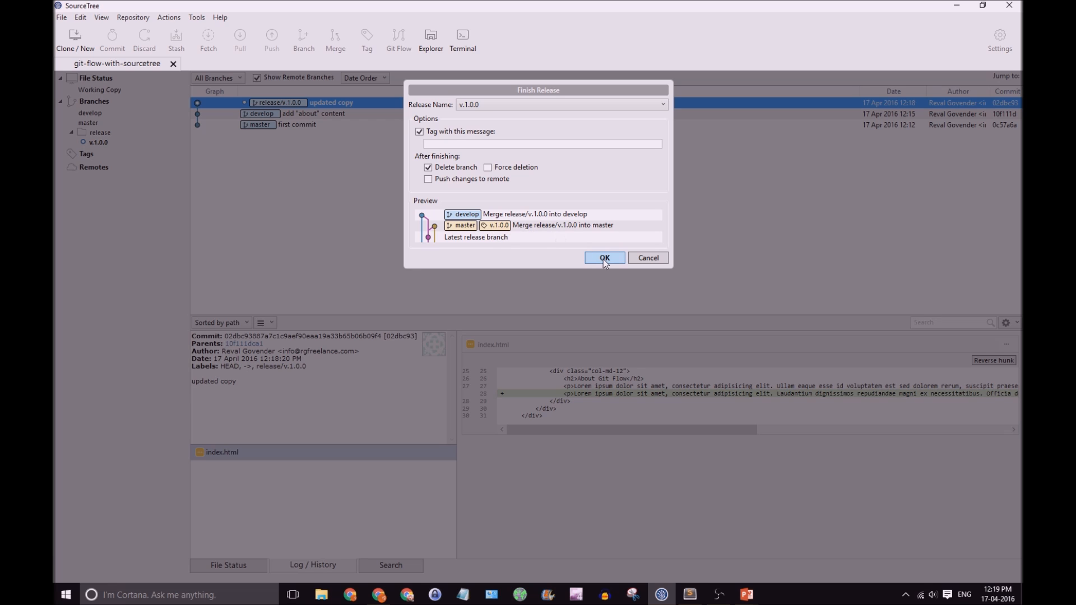
left_click(603, 258)
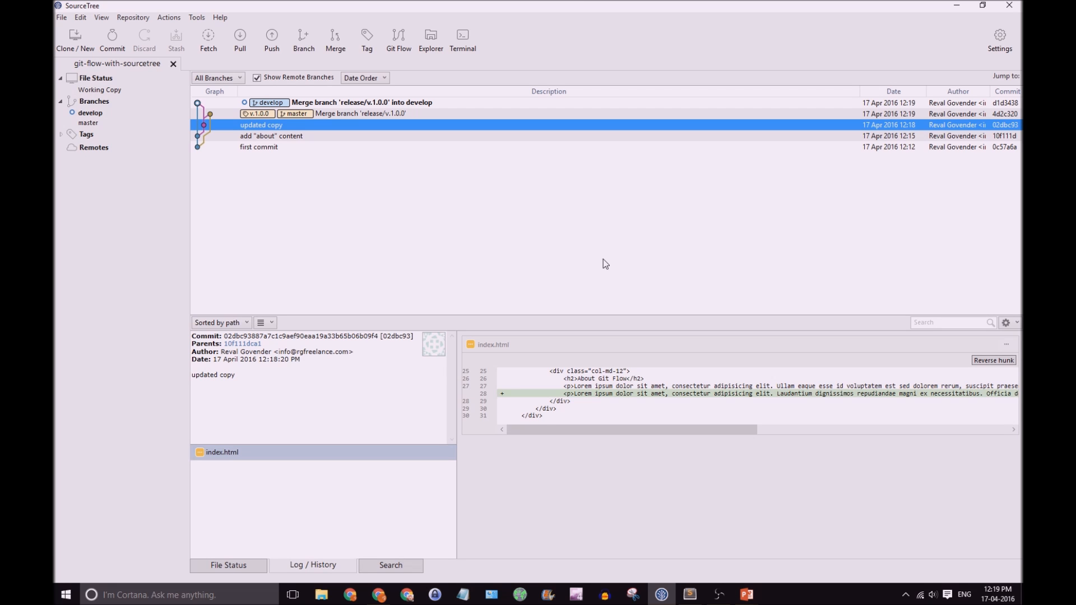
mouse_move(298, 125)
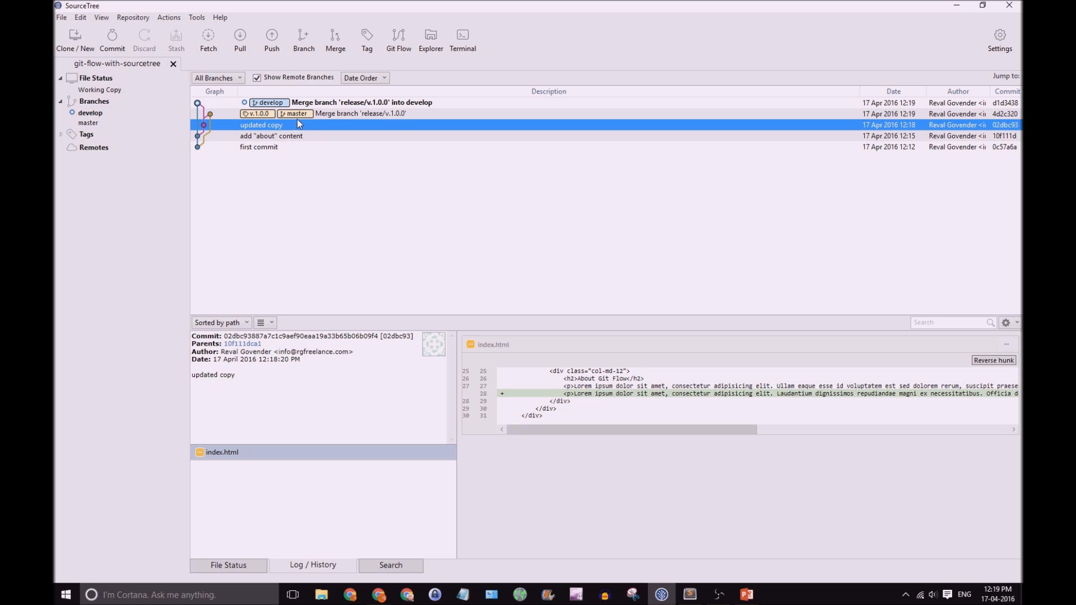
- Inspect the release merge commits on master and develop, then check out master
left_click(359, 113)
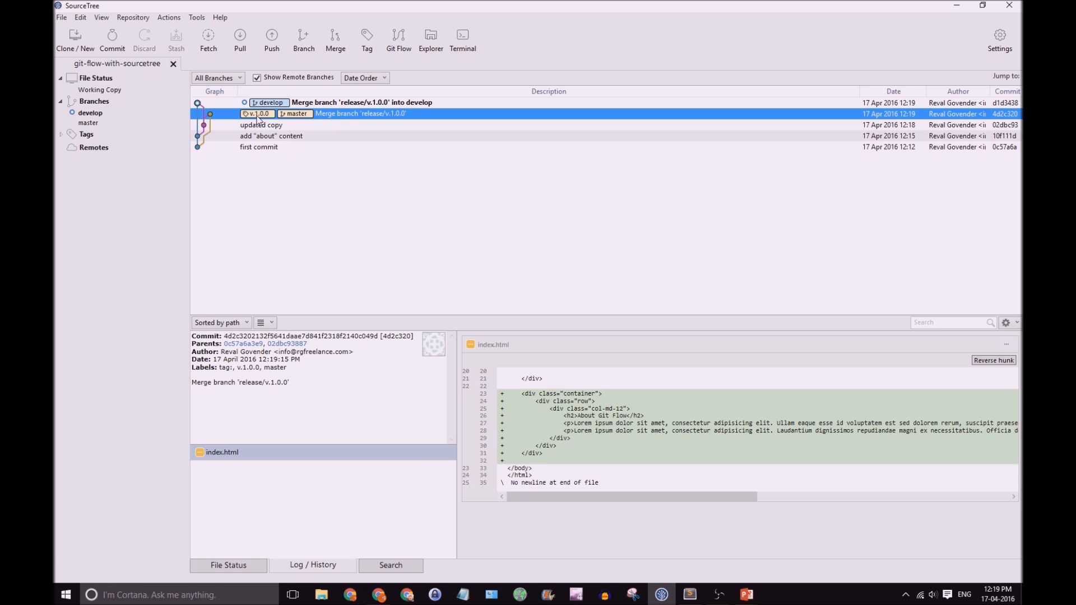
mouse_move(293, 108)
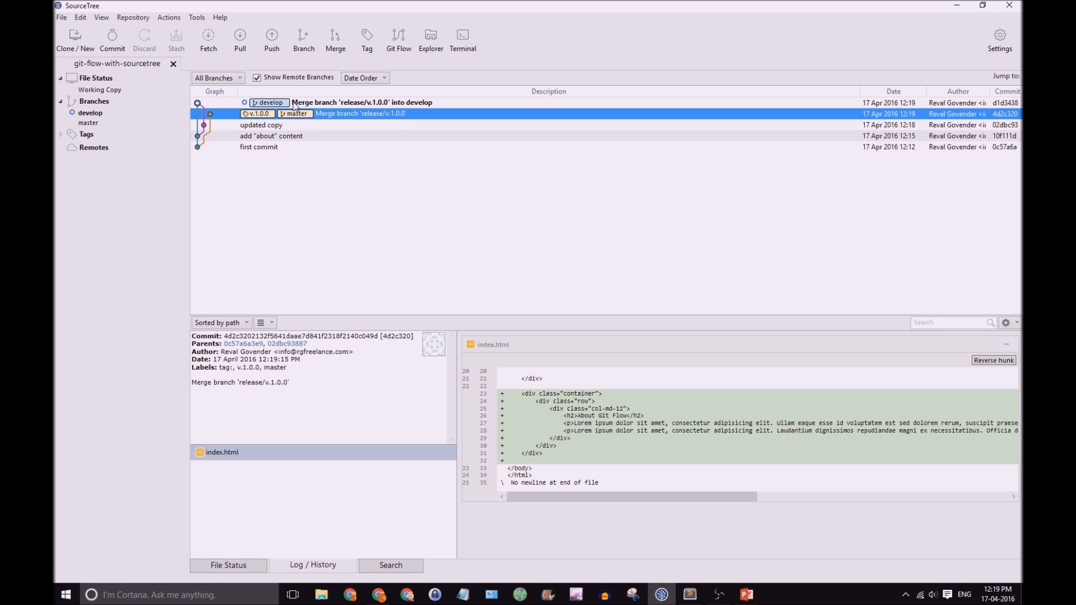
left_click(359, 102)
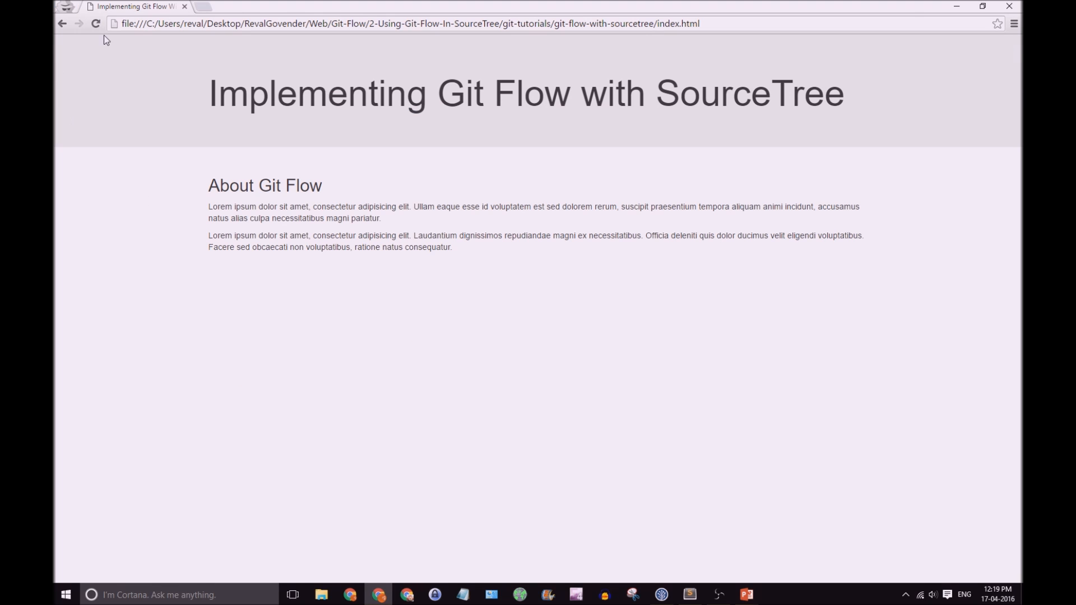
mouse_move(717, 545)
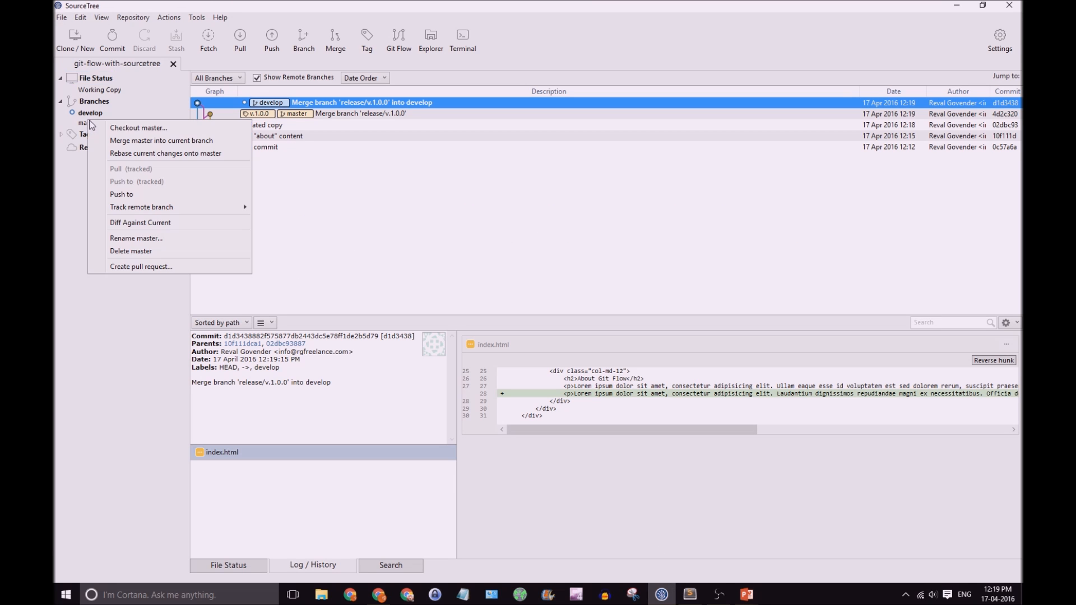
left_click(138, 128)
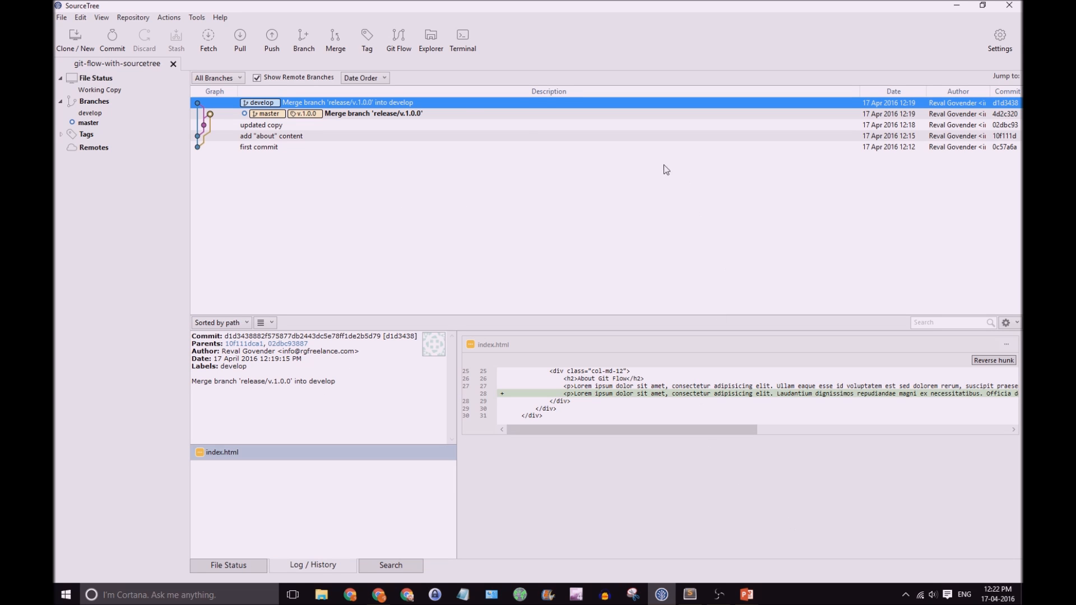
- Create hotfix branch update_copy from master via Git Flow's Start New Hotfix
left_click(398, 39)
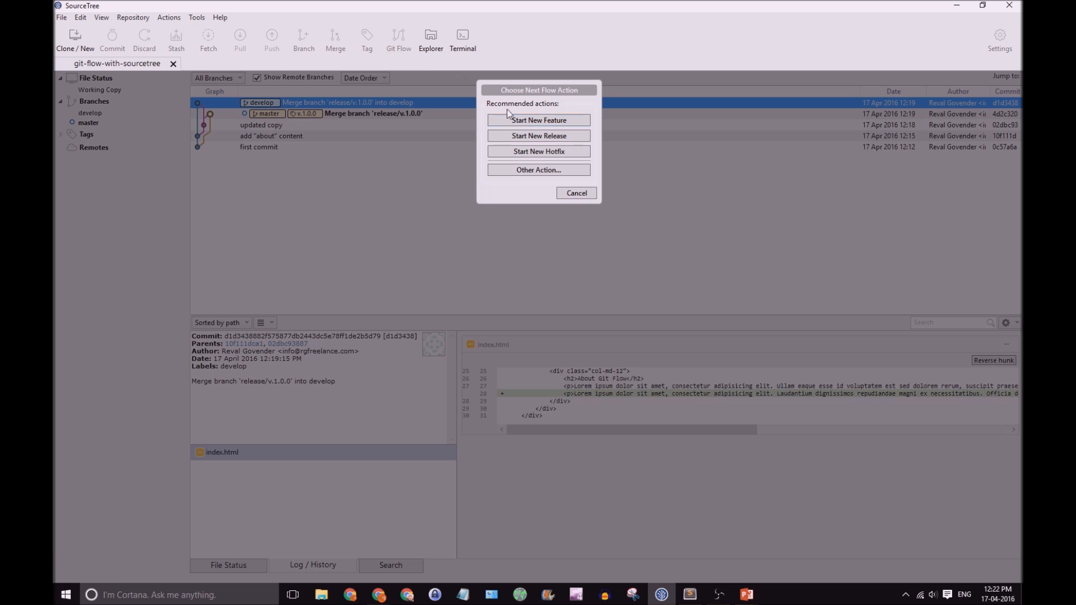
left_click(537, 151)
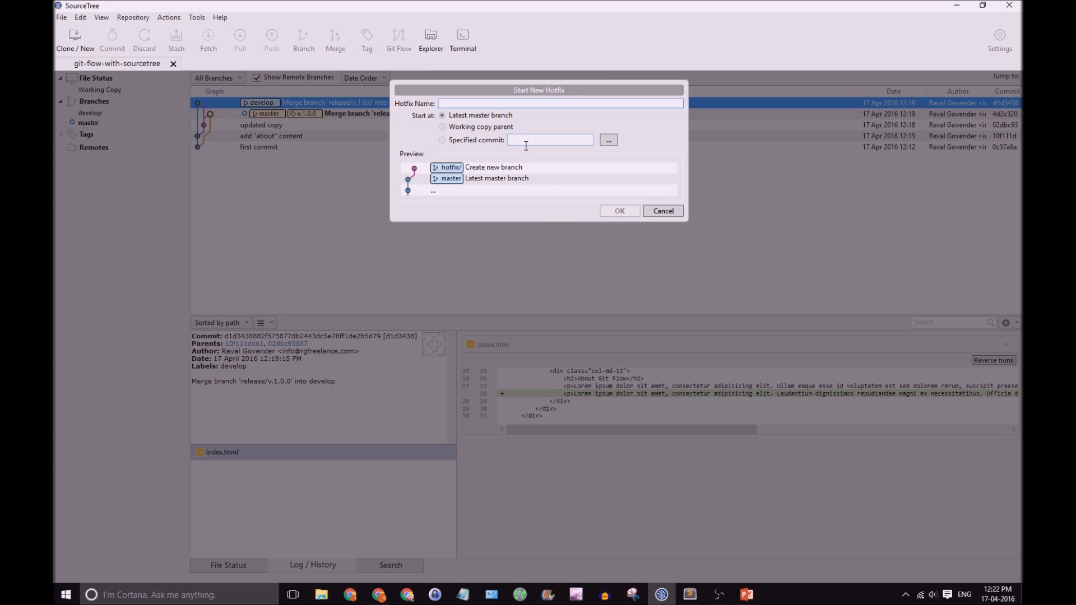
type("update copy")
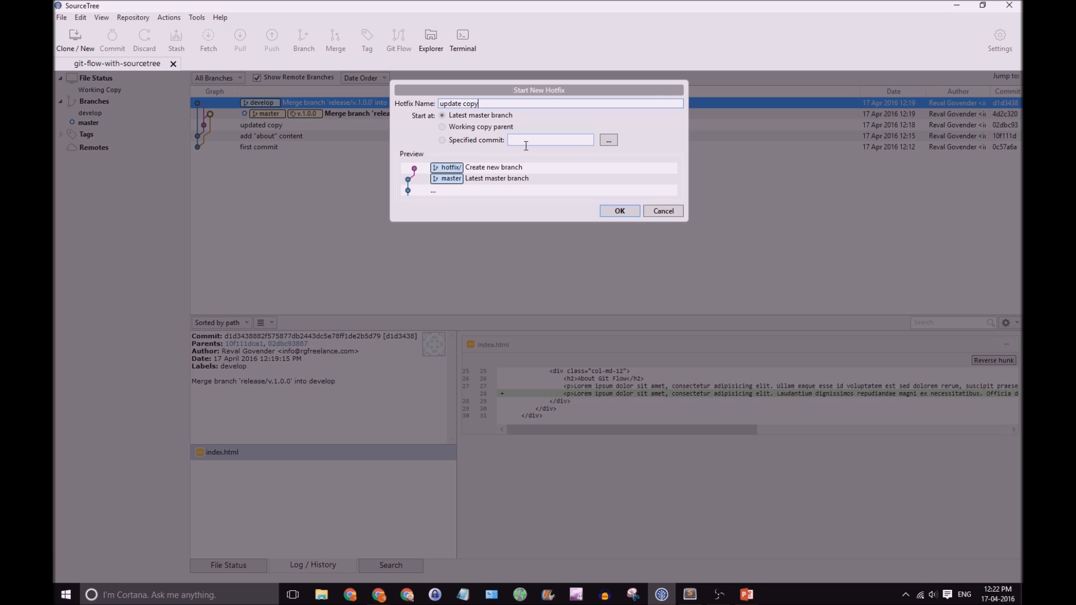
left_click(619, 211)
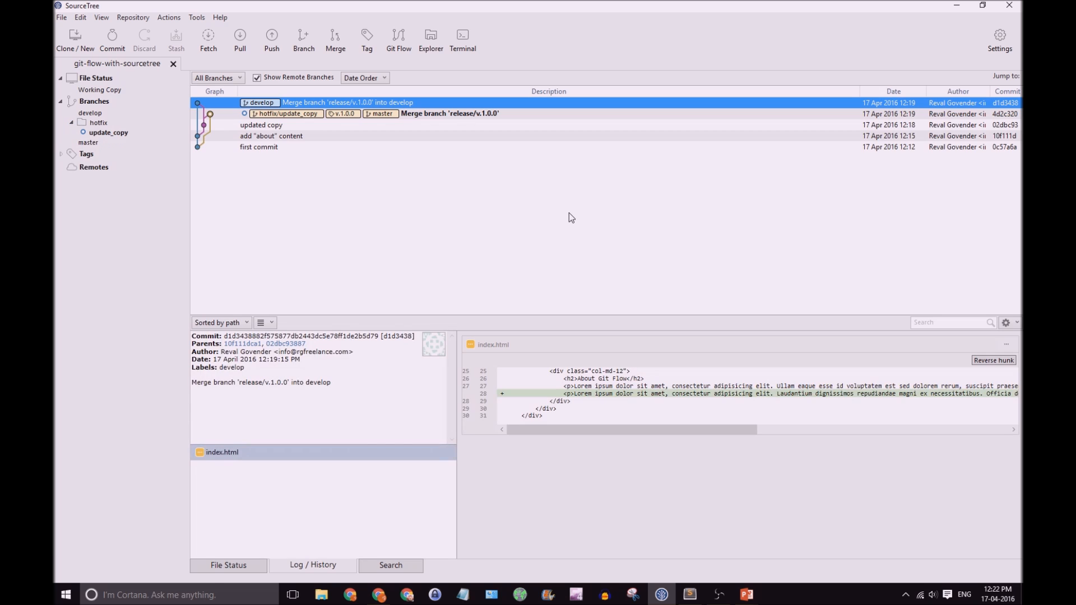
mouse_move(336, 72)
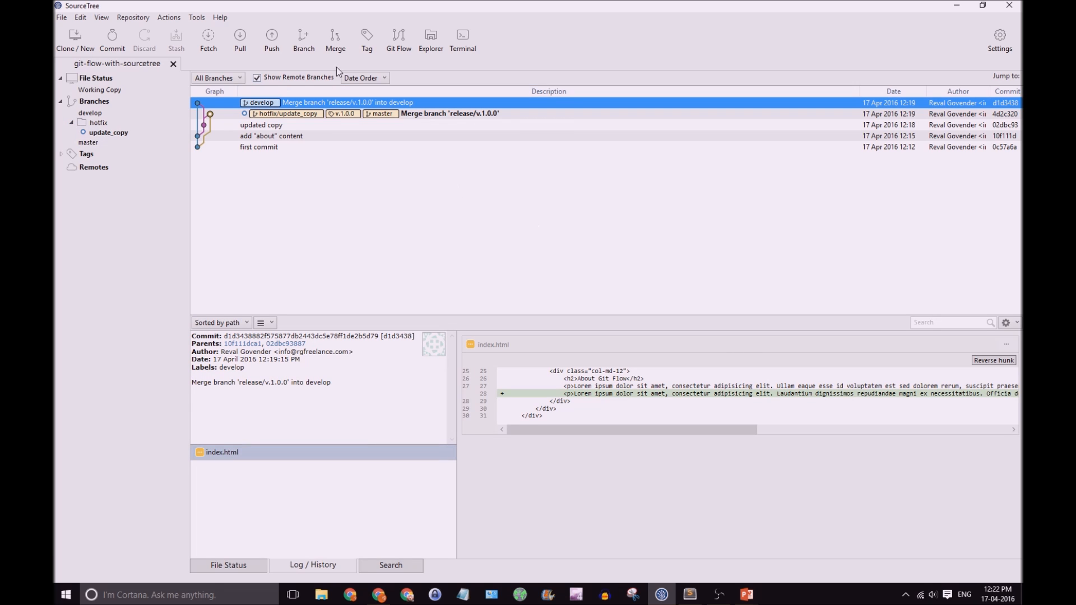
mouse_move(112, 132)
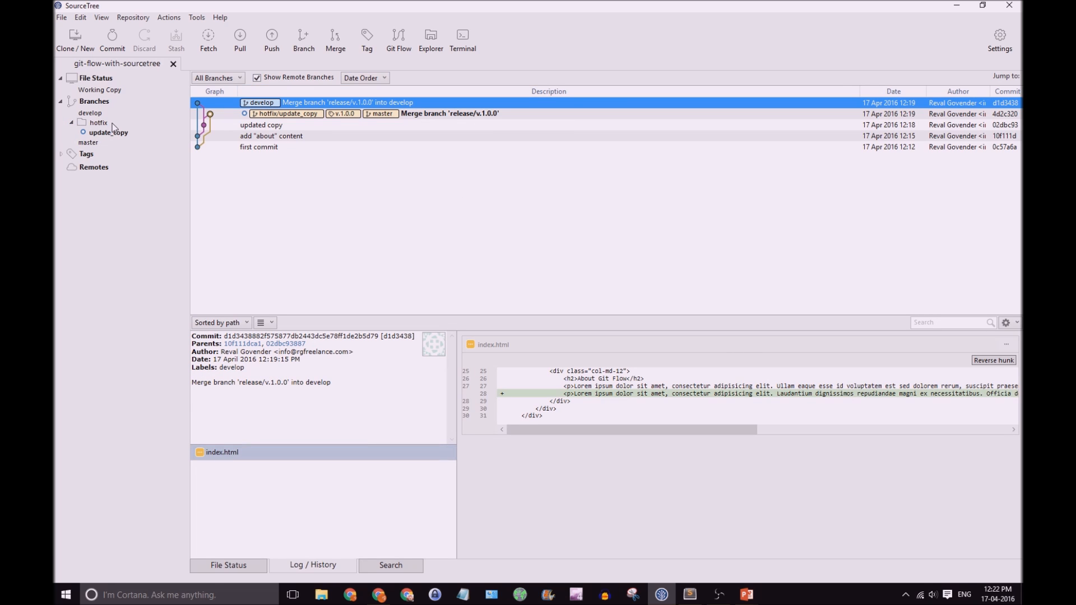
mouse_move(130, 133)
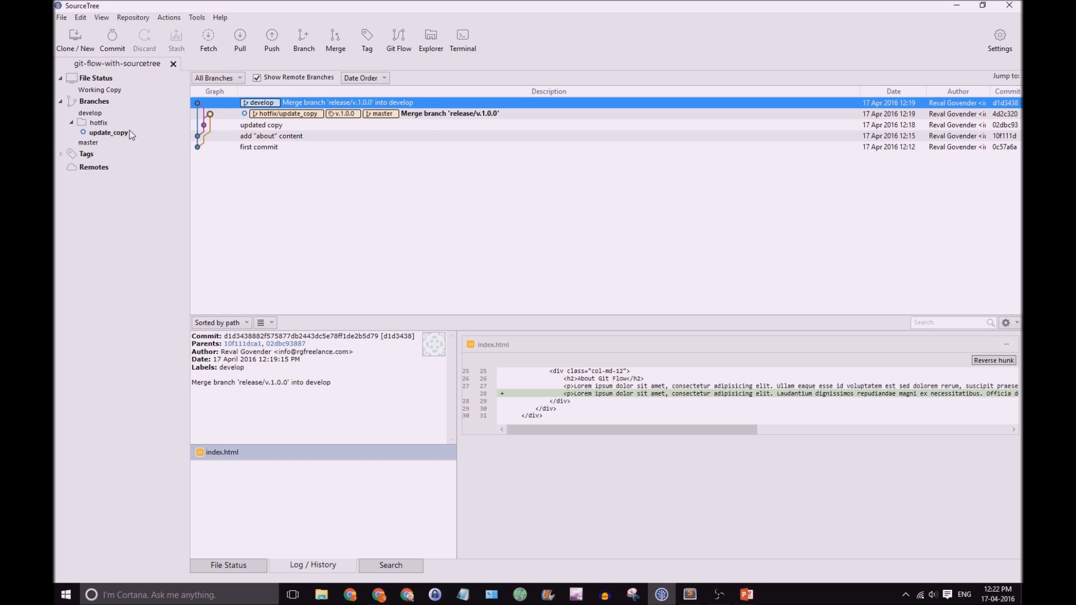
mouse_move(689, 594)
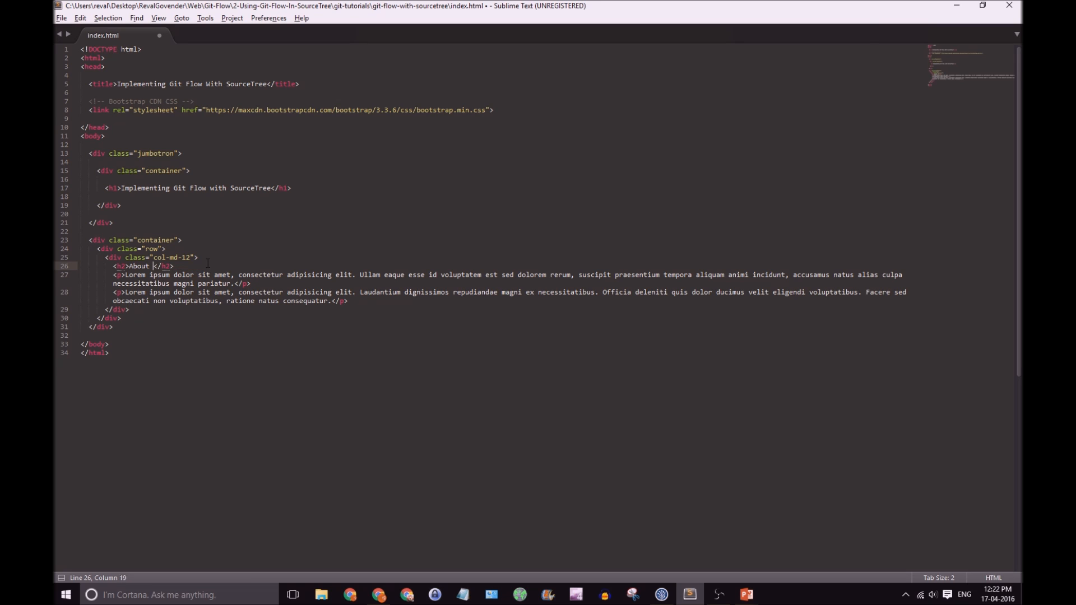
- Reword the About h2 in index.html to read 'About Reval Govender'
type("Reval Govender")
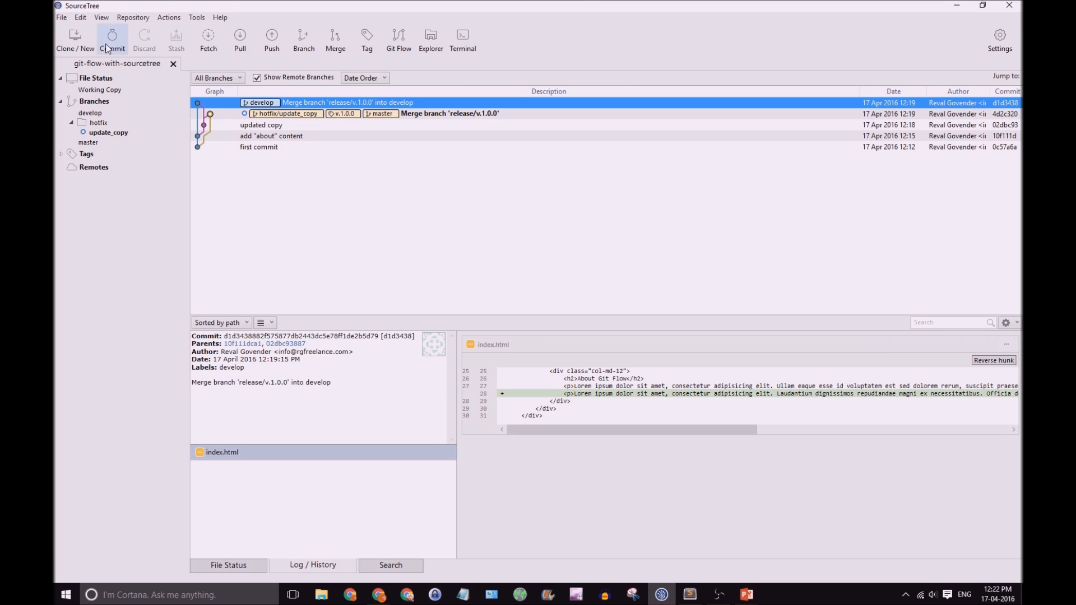
- Commit index.html as 'update copy' on hotfix/update_copy and view the new commit's diff
left_click(112, 39)
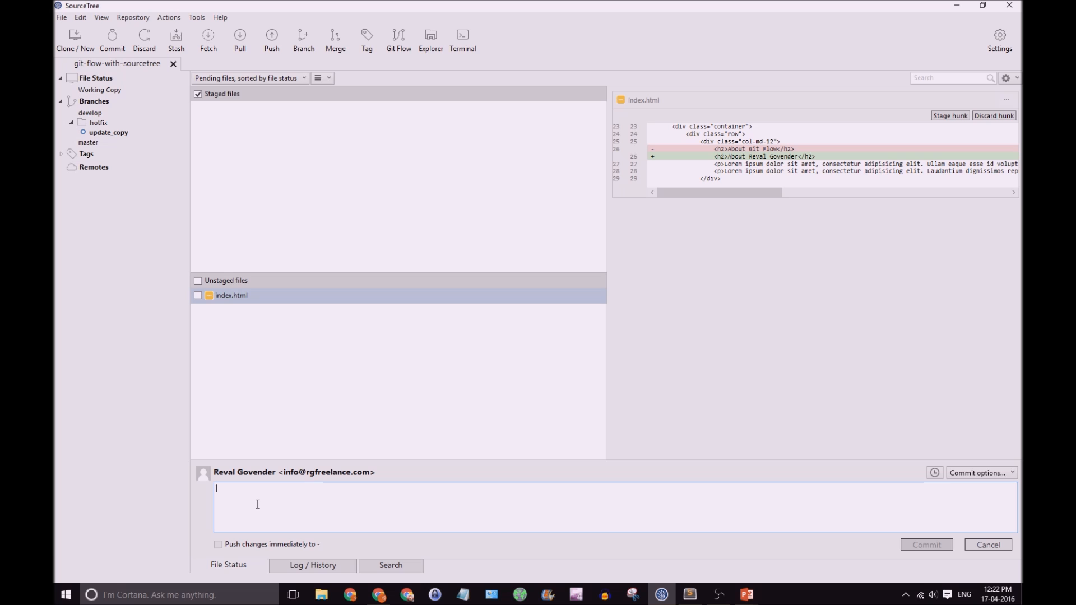
type("update copy")
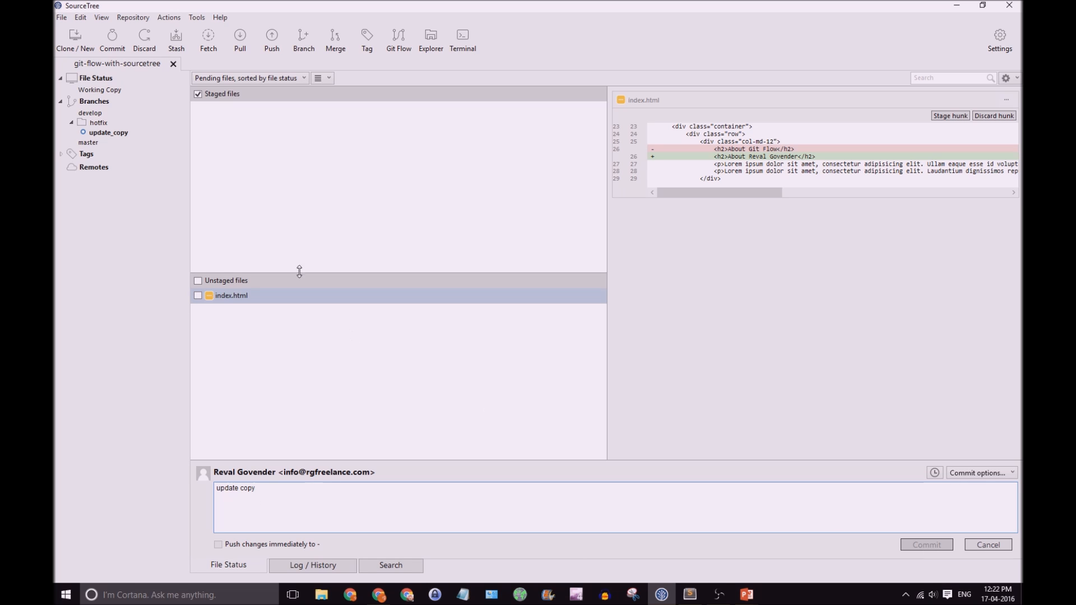
left_click(197, 295)
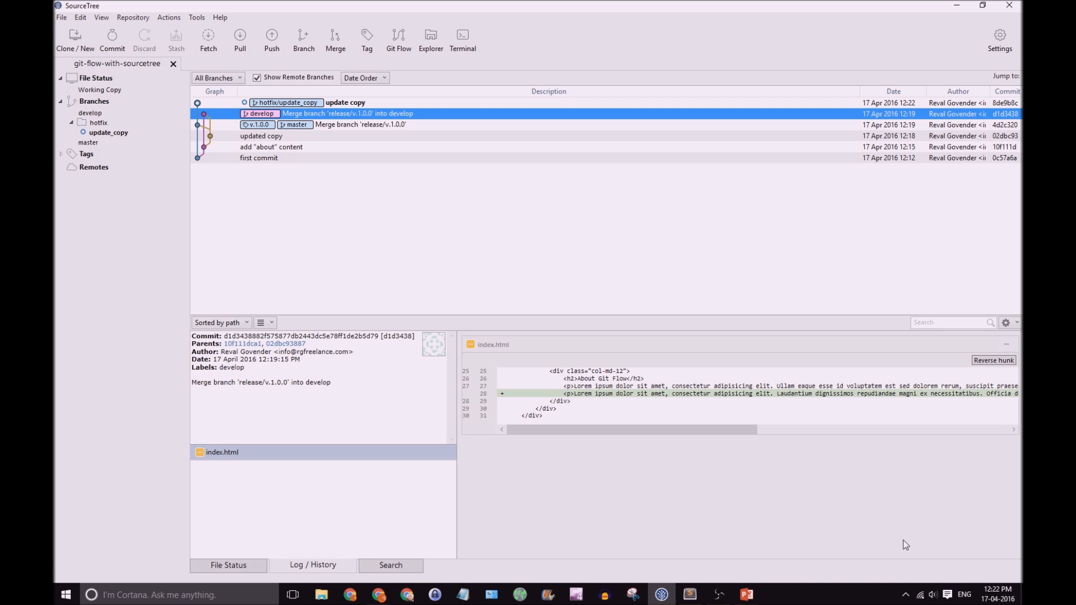
left_click(345, 102)
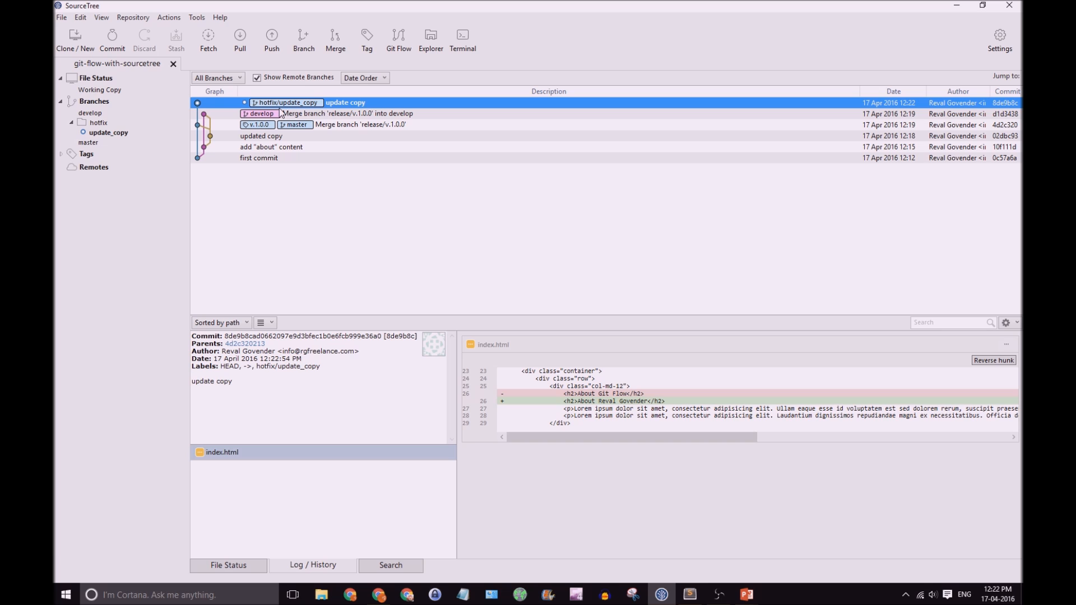
mouse_move(331, 104)
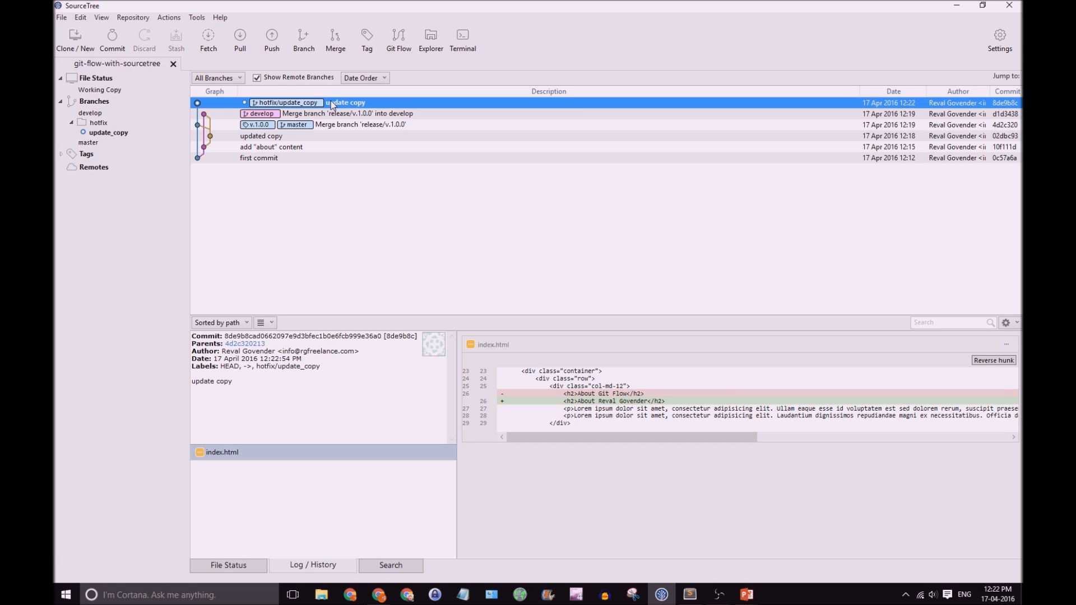
mouse_move(369, 104)
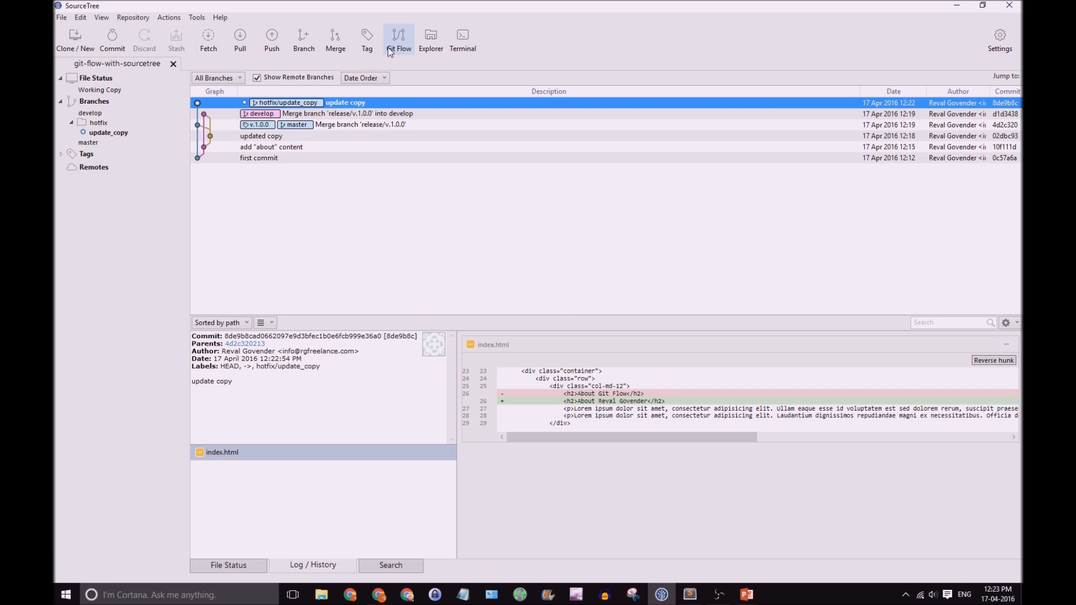
- Finish hotfix update_copy with default options, merging into master and develop
left_click(399, 38)
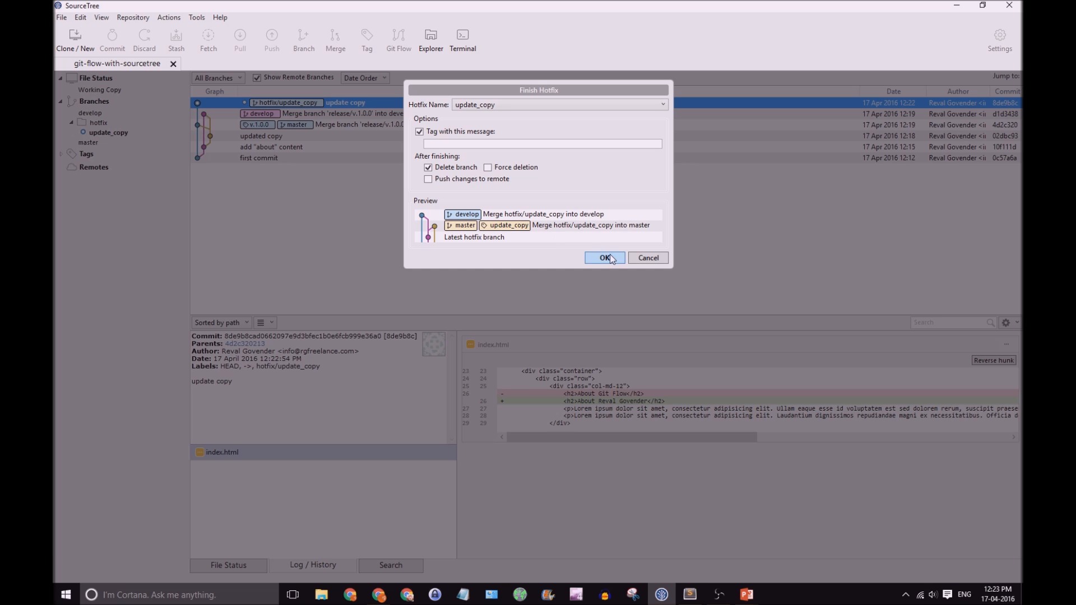
left_click(604, 258)
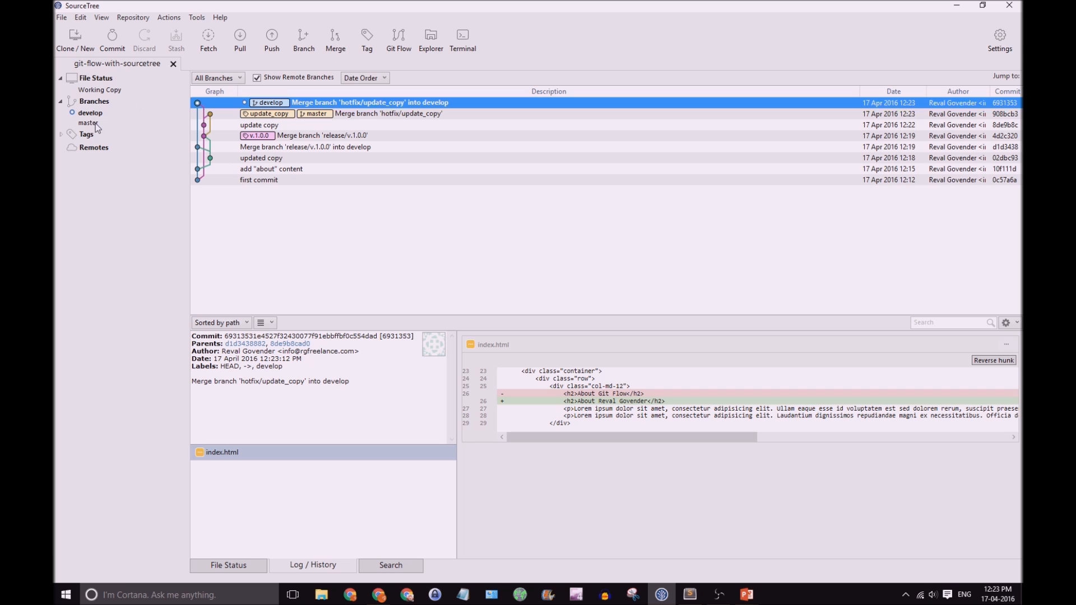
- Reload index.html in Chrome and select a word in the 'About Reval Govender' heading
left_click(89, 112)
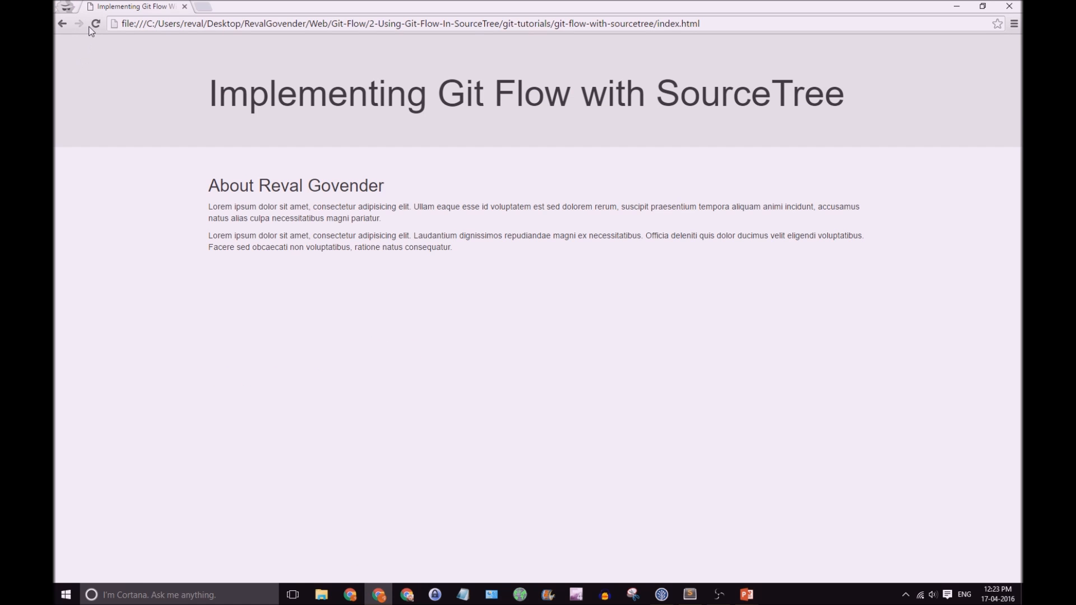
double_click(277, 185)
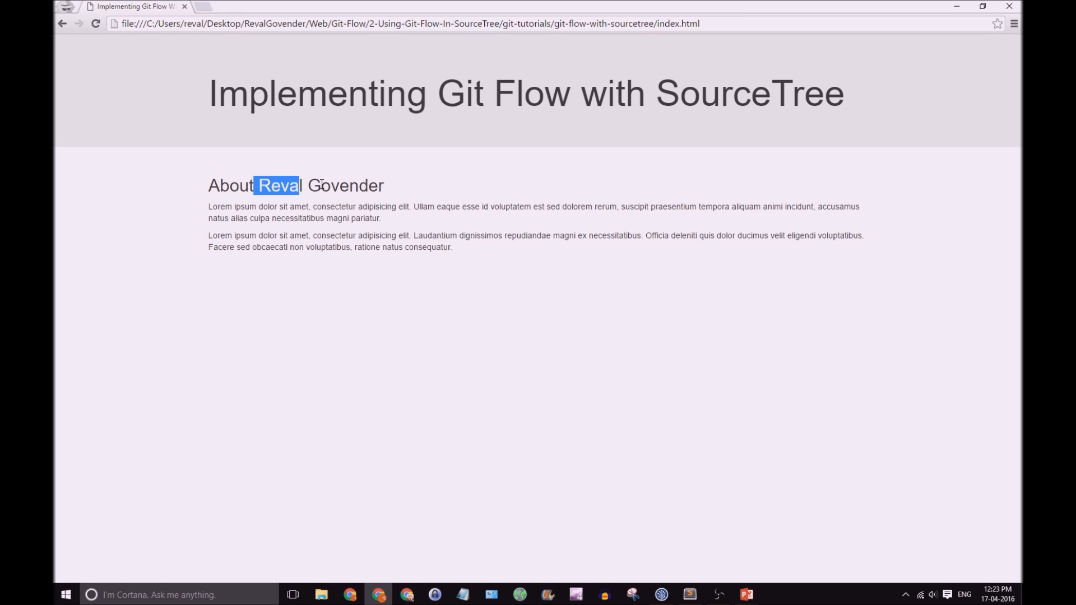